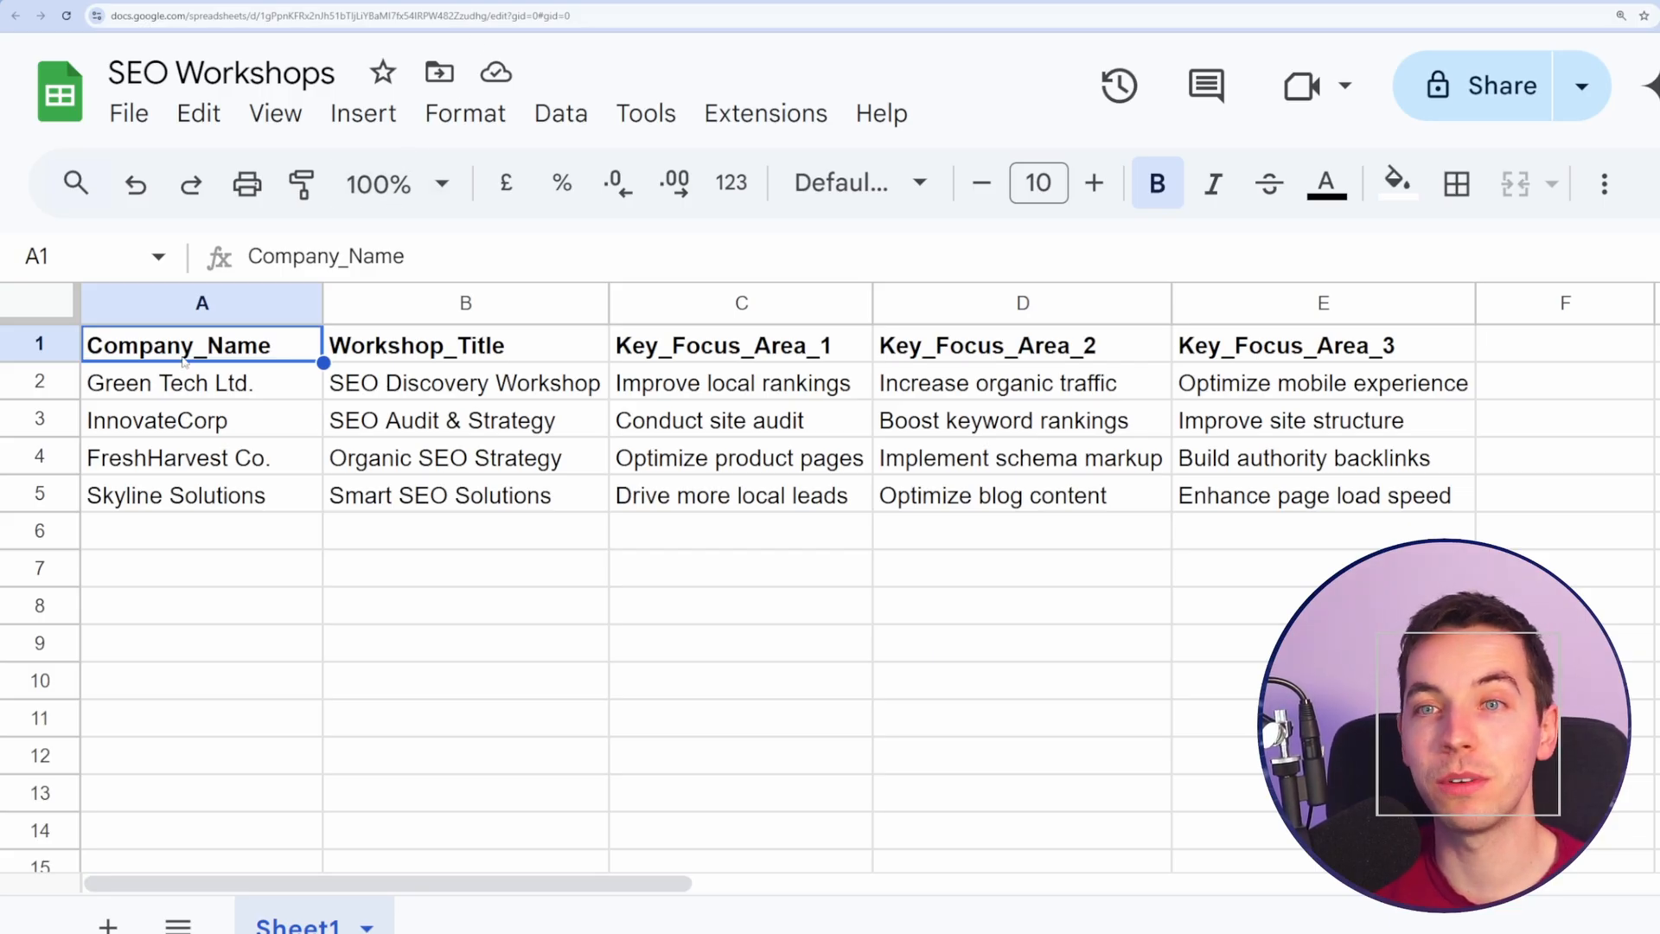
{"action": "mouse_move", "coordinate": [432, 232]}
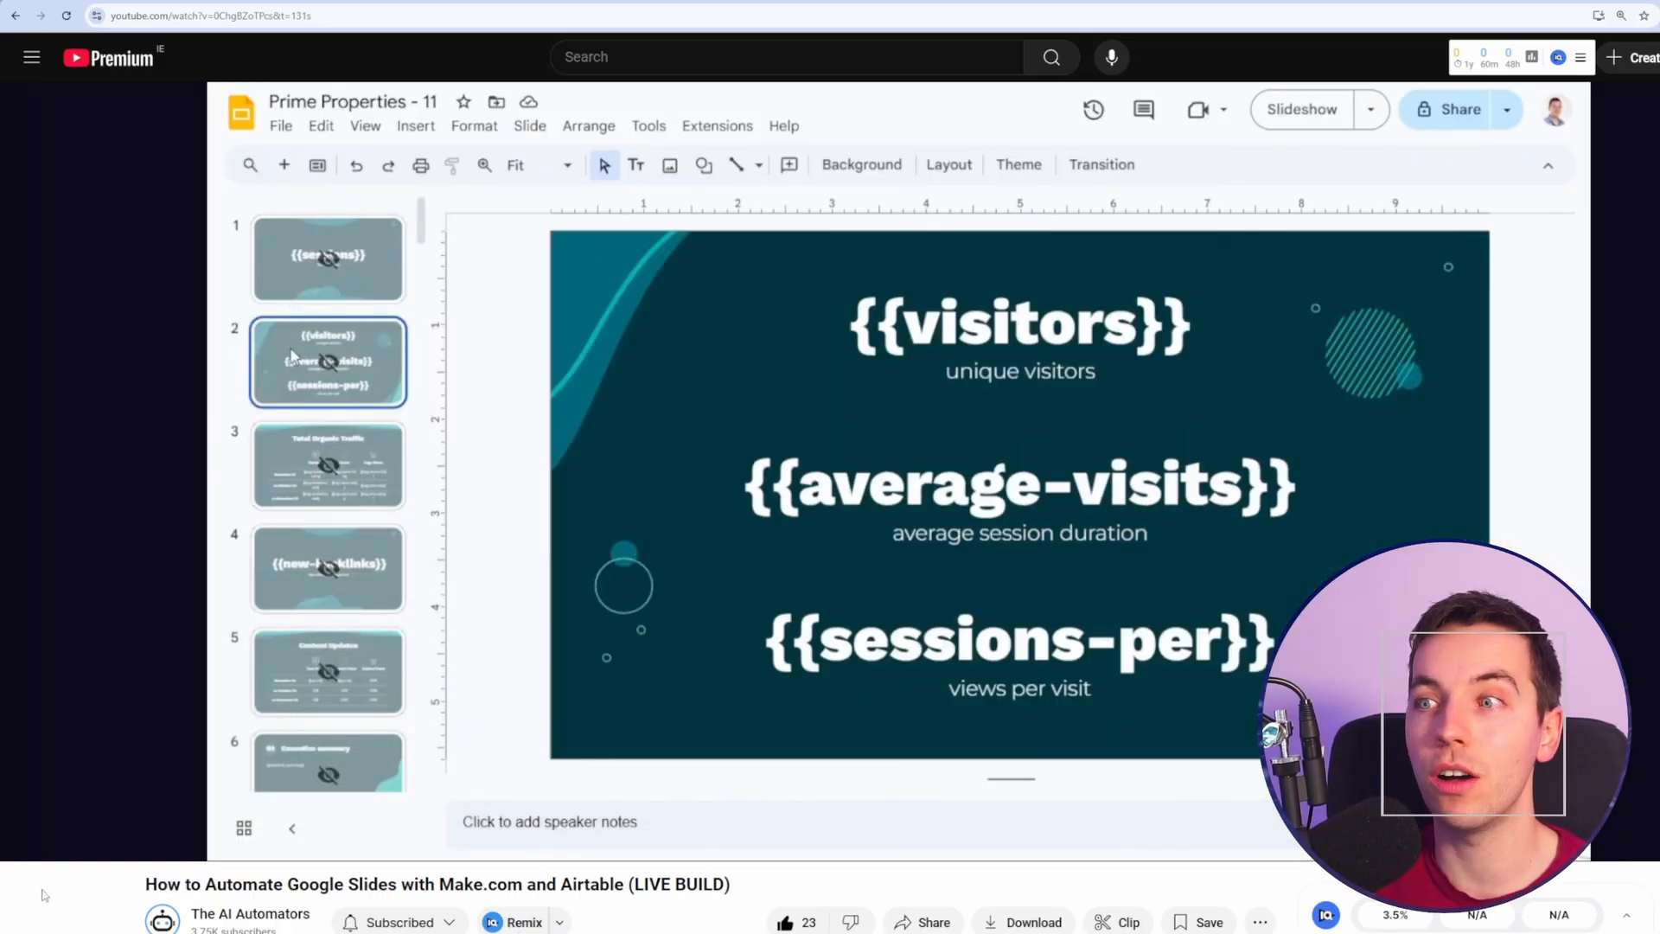
In the consulting proposal template, replace the title slide subtitle {{proposal_title}} with {{Workshop_Title}}.
{"action": "left_click", "coordinate": [328, 569]}
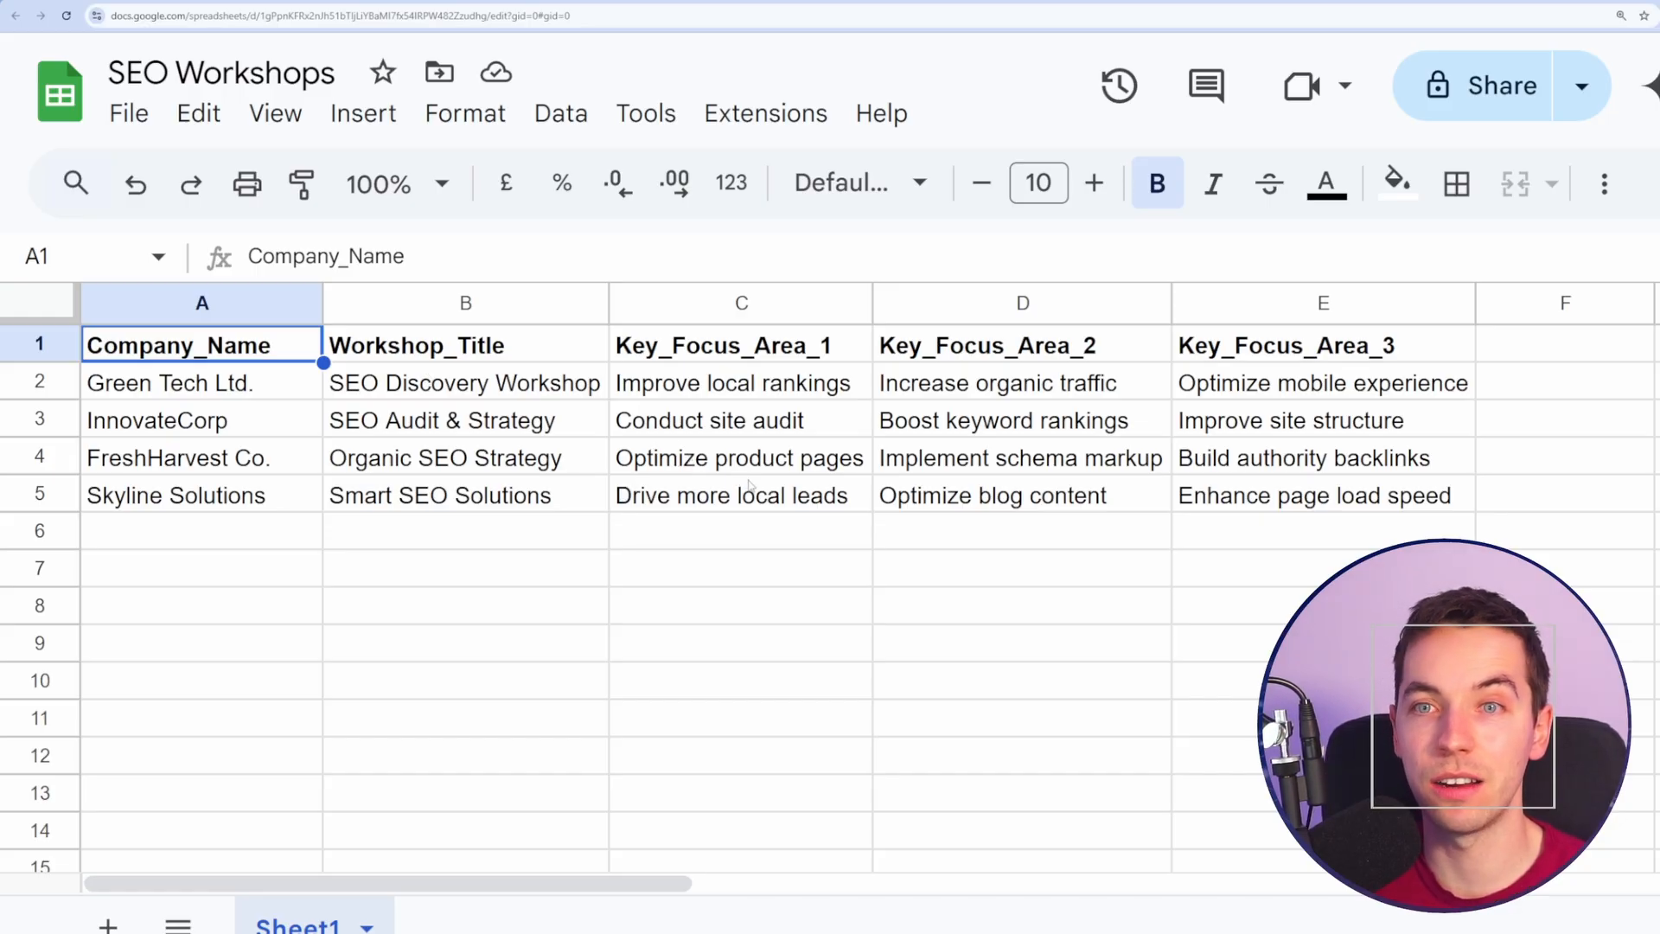
{"action": "mouse_move", "coordinate": [740, 414]}
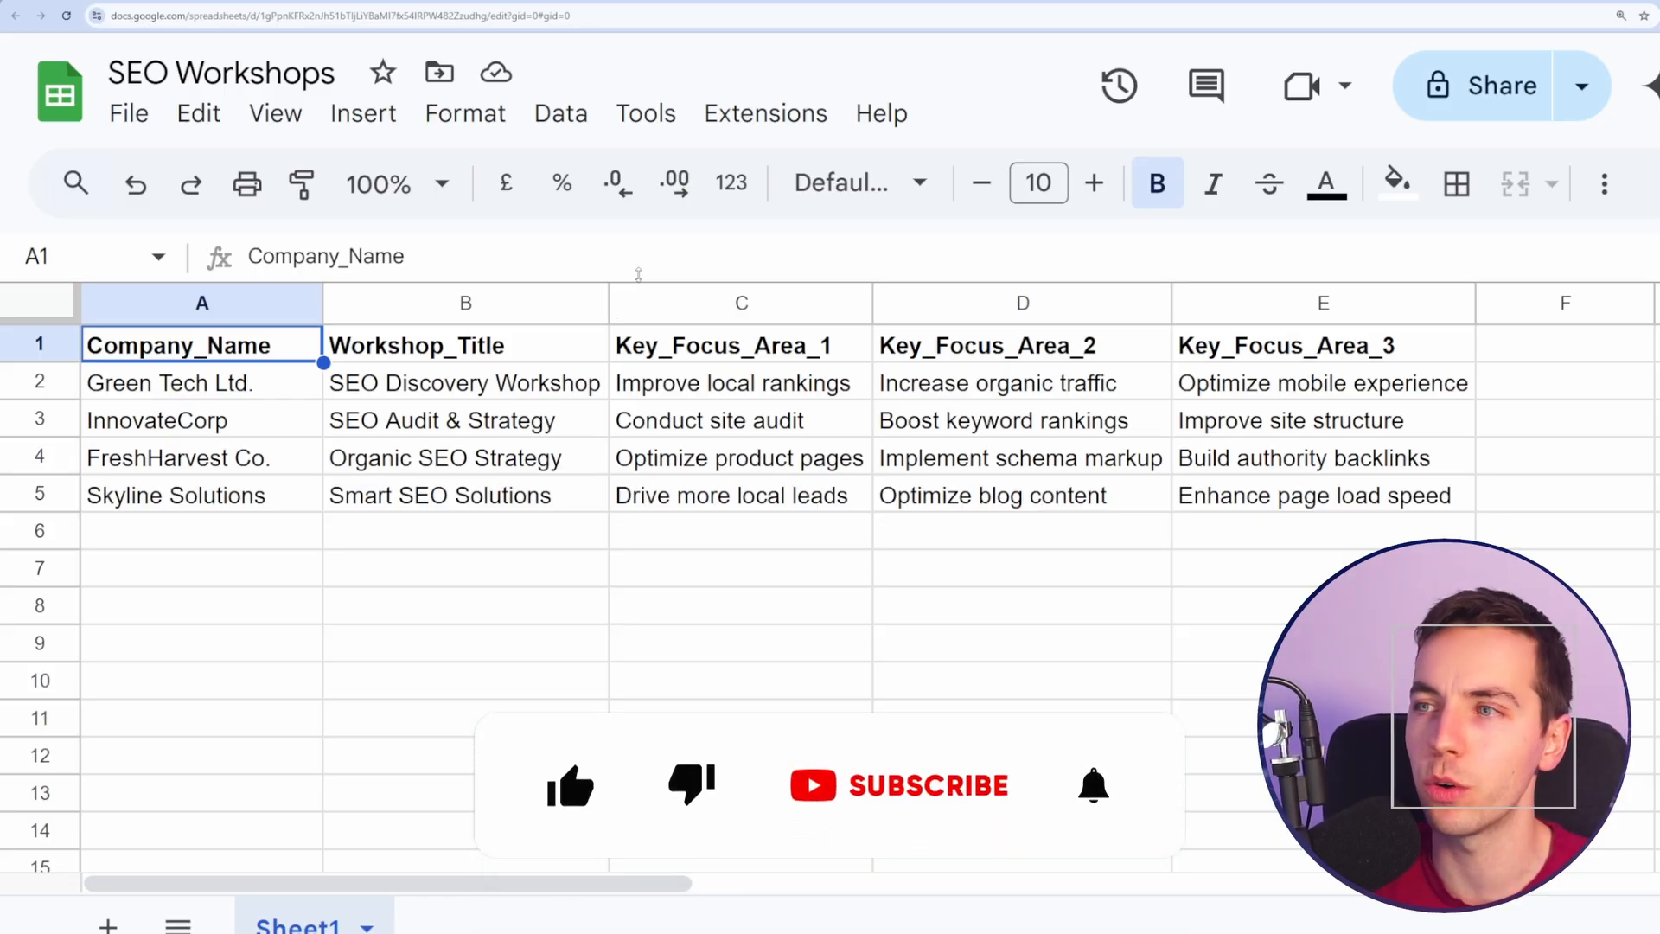
{"action": "left_click", "coordinate": [899, 785]}
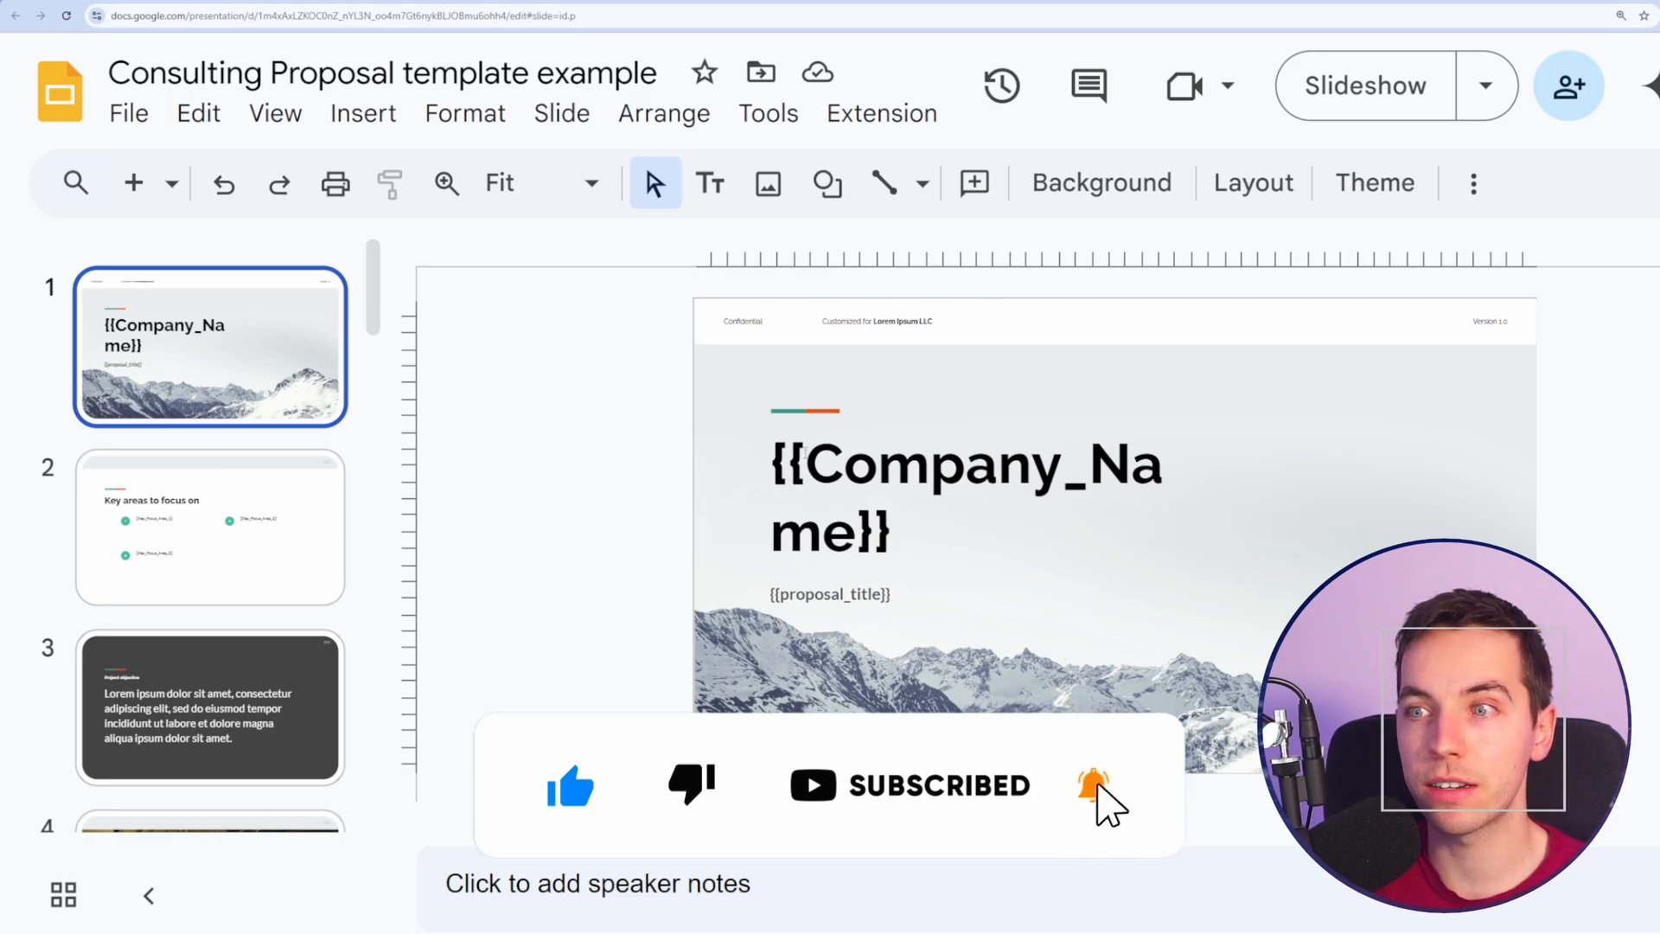
{"action": "double_click", "coordinate": [836, 463]}
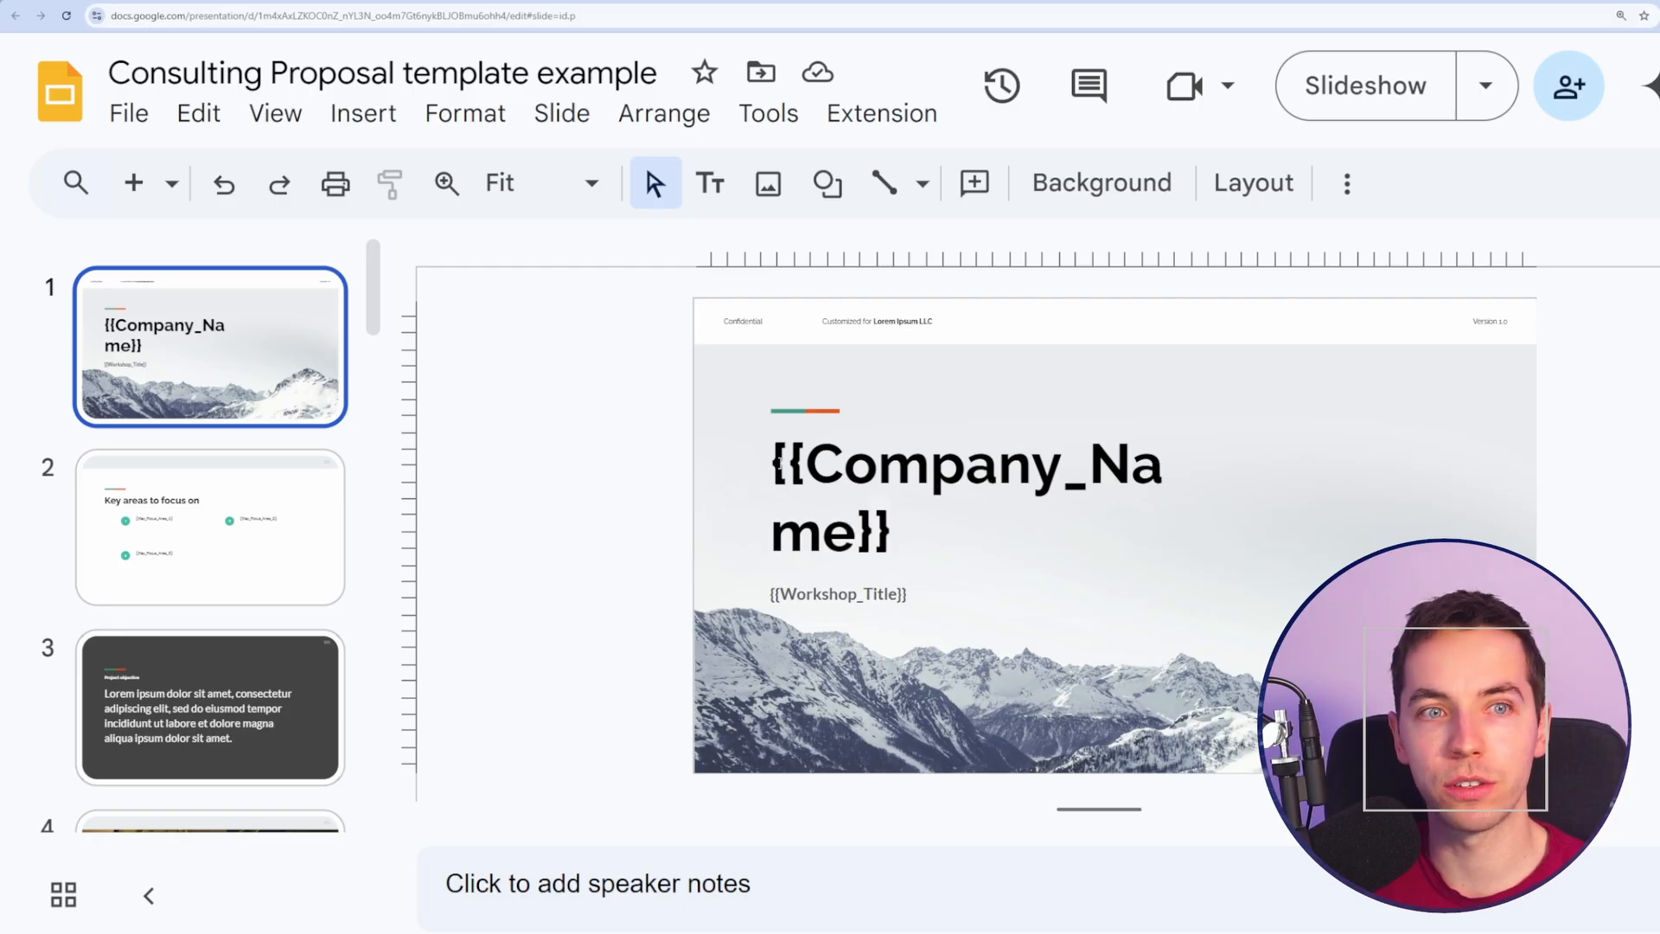
{"action": "mouse_move", "coordinate": [683, 390]}
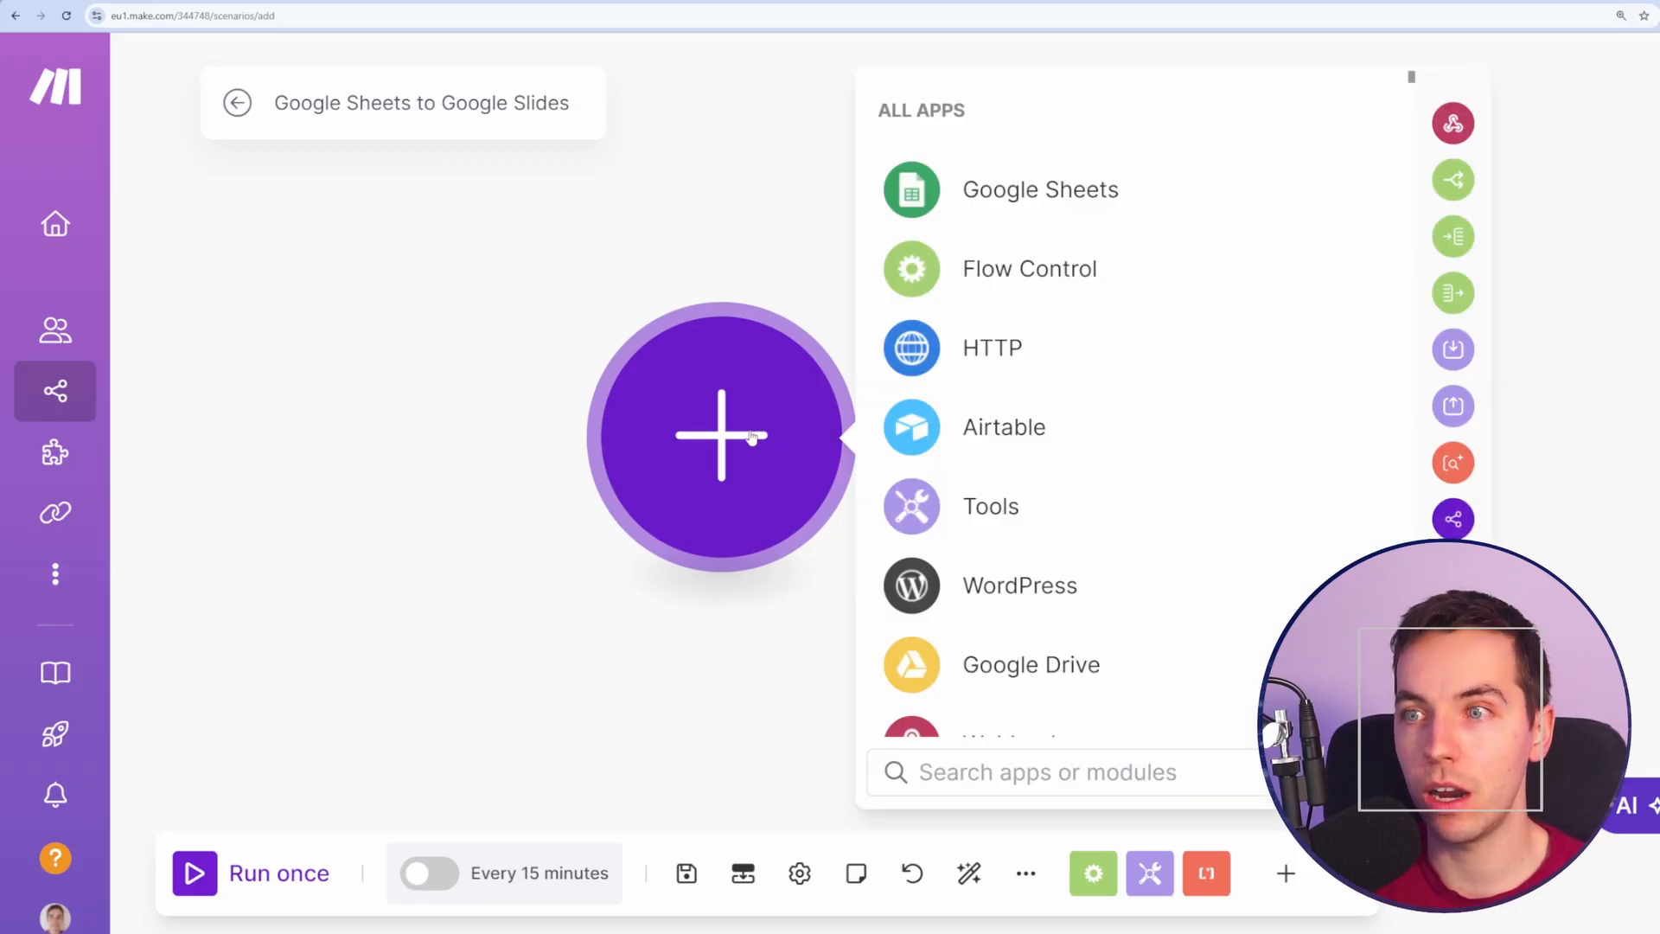
Add a Google Sheets Watch New Rows trigger on the workshops spreadsheet under Make Tutorials.
{"action": "left_click", "coordinate": [1039, 189]}
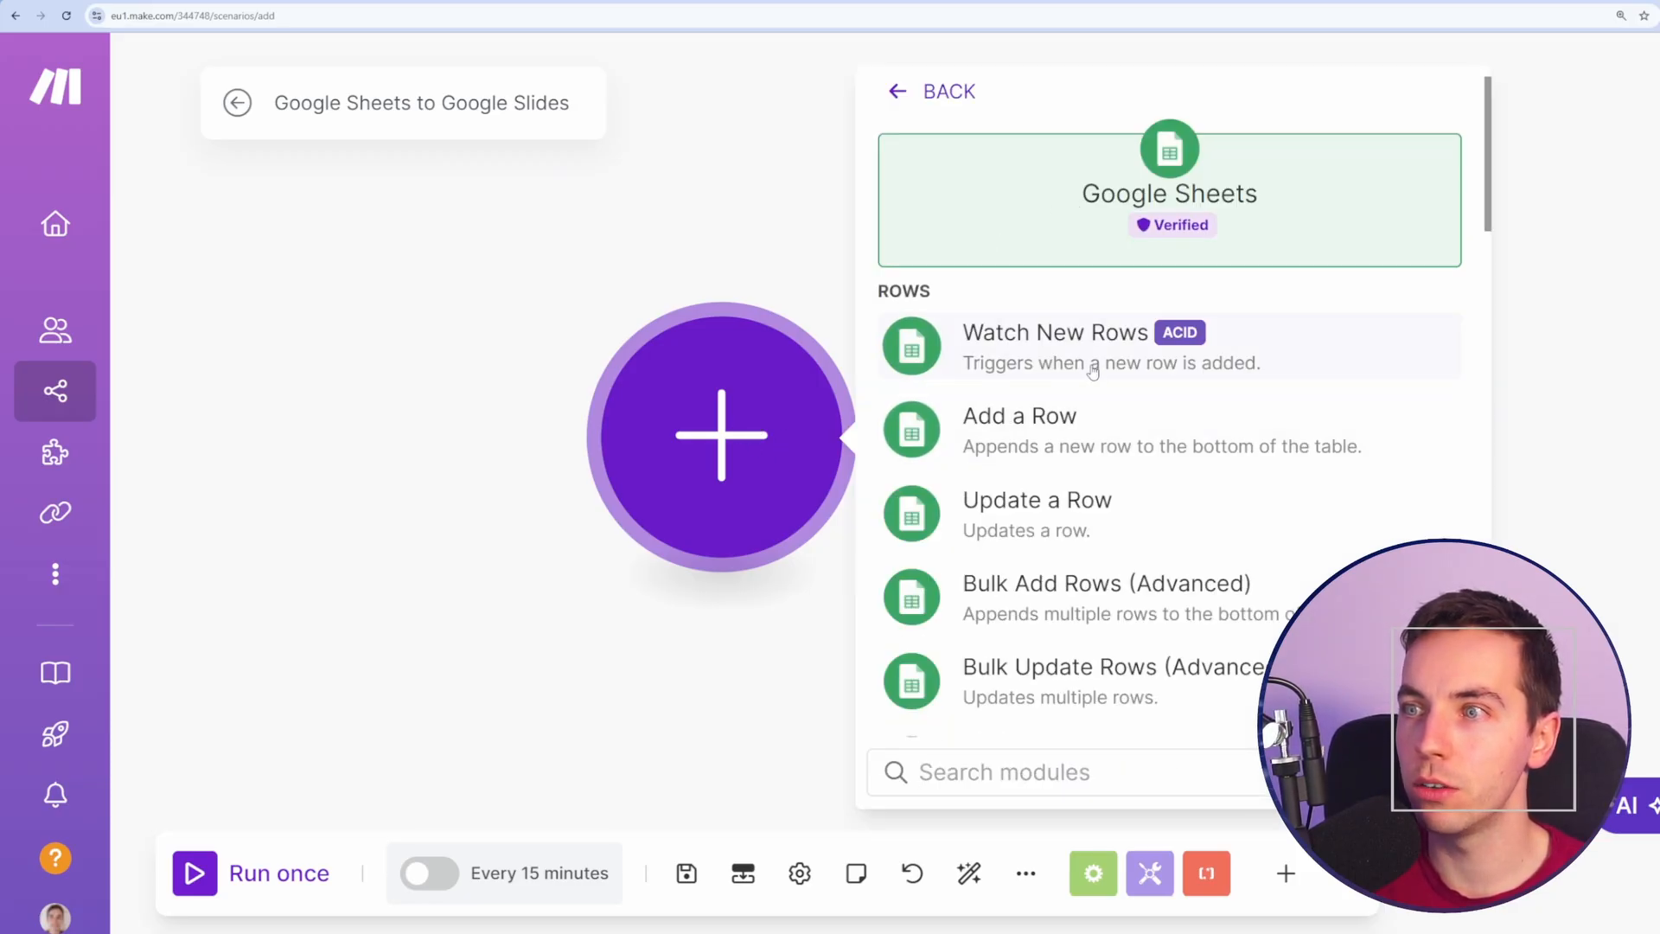
{"action": "left_click", "coordinate": [1055, 332]}
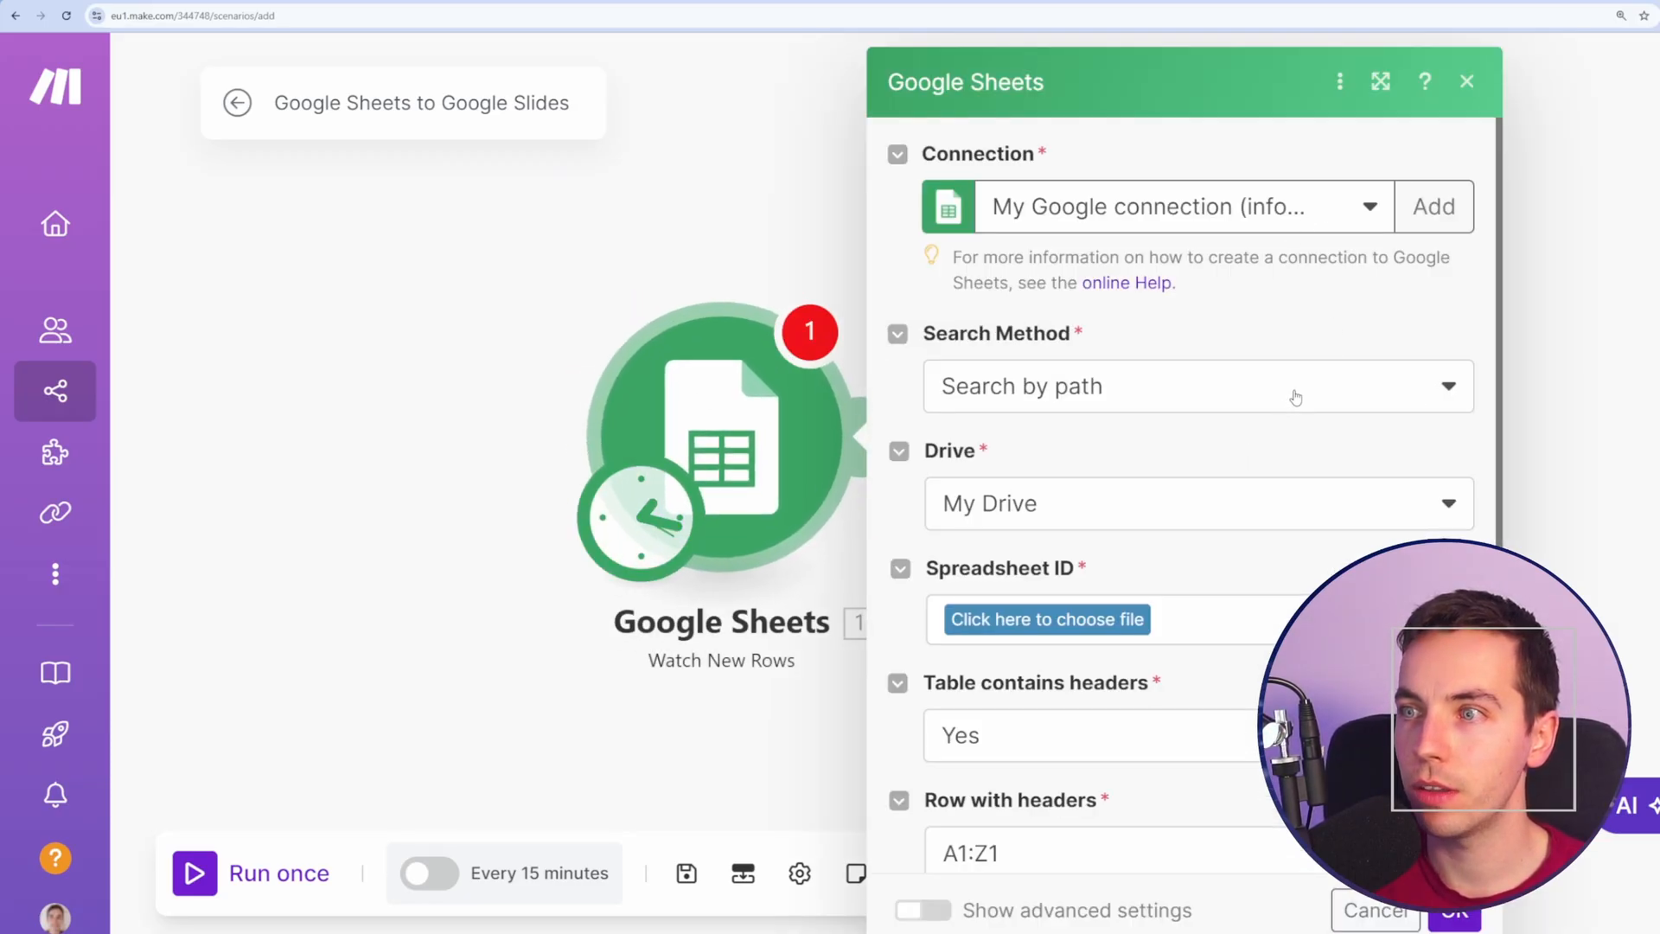
{"action": "left_click", "coordinate": [1046, 619]}
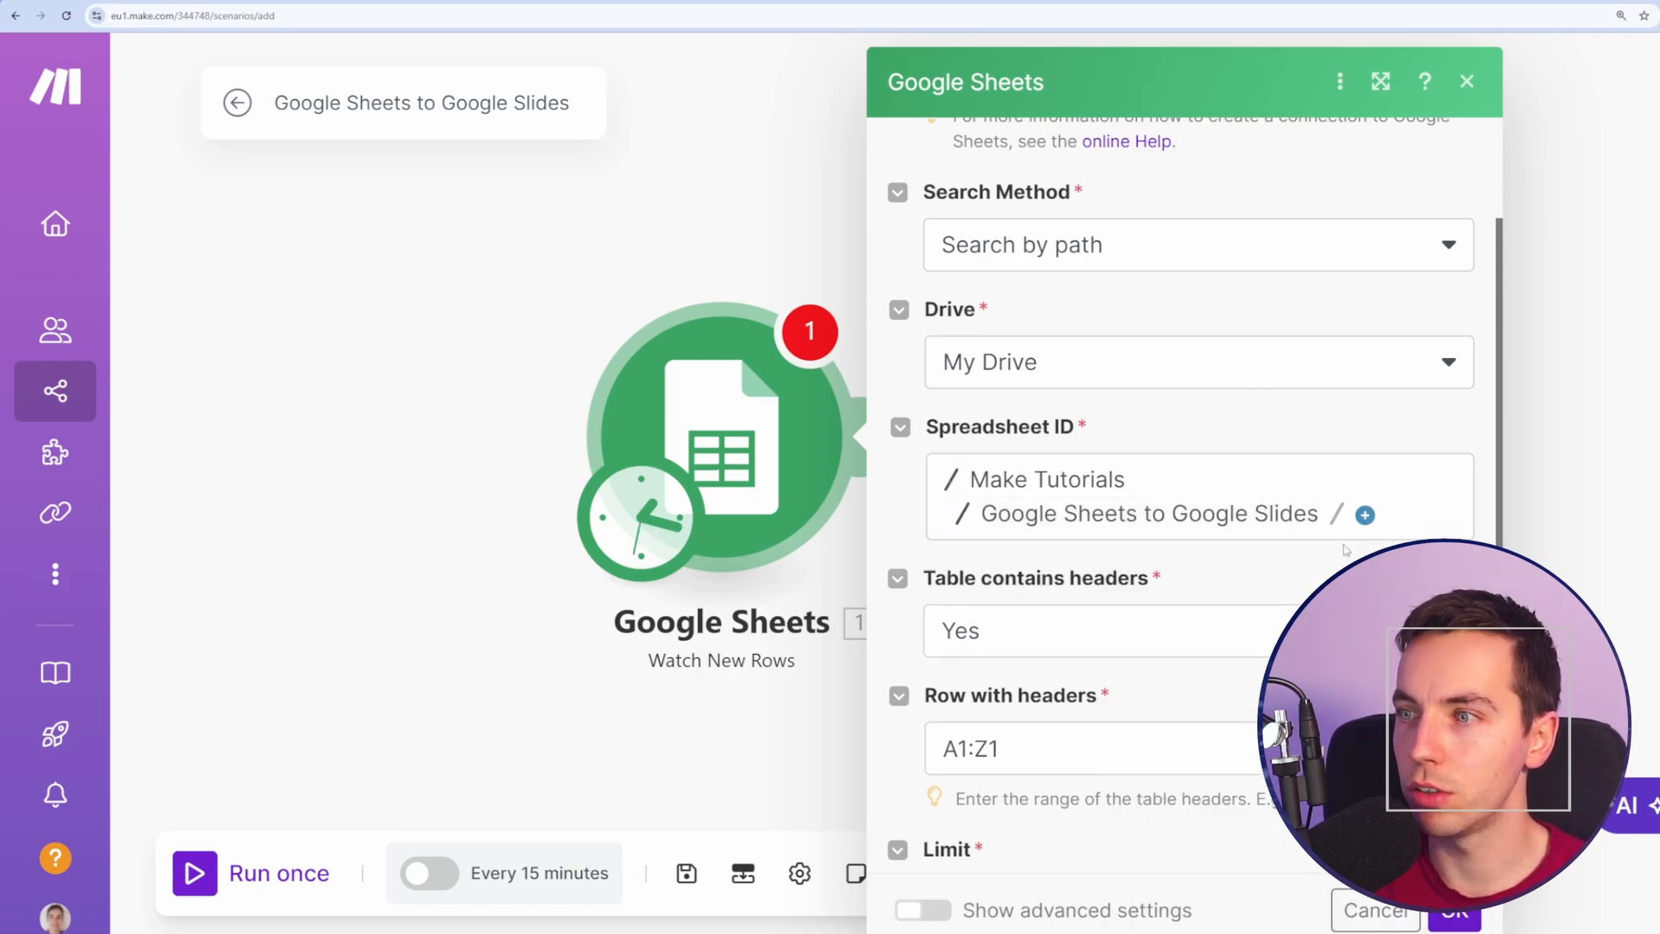
{"action": "left_click", "coordinate": [1364, 514]}
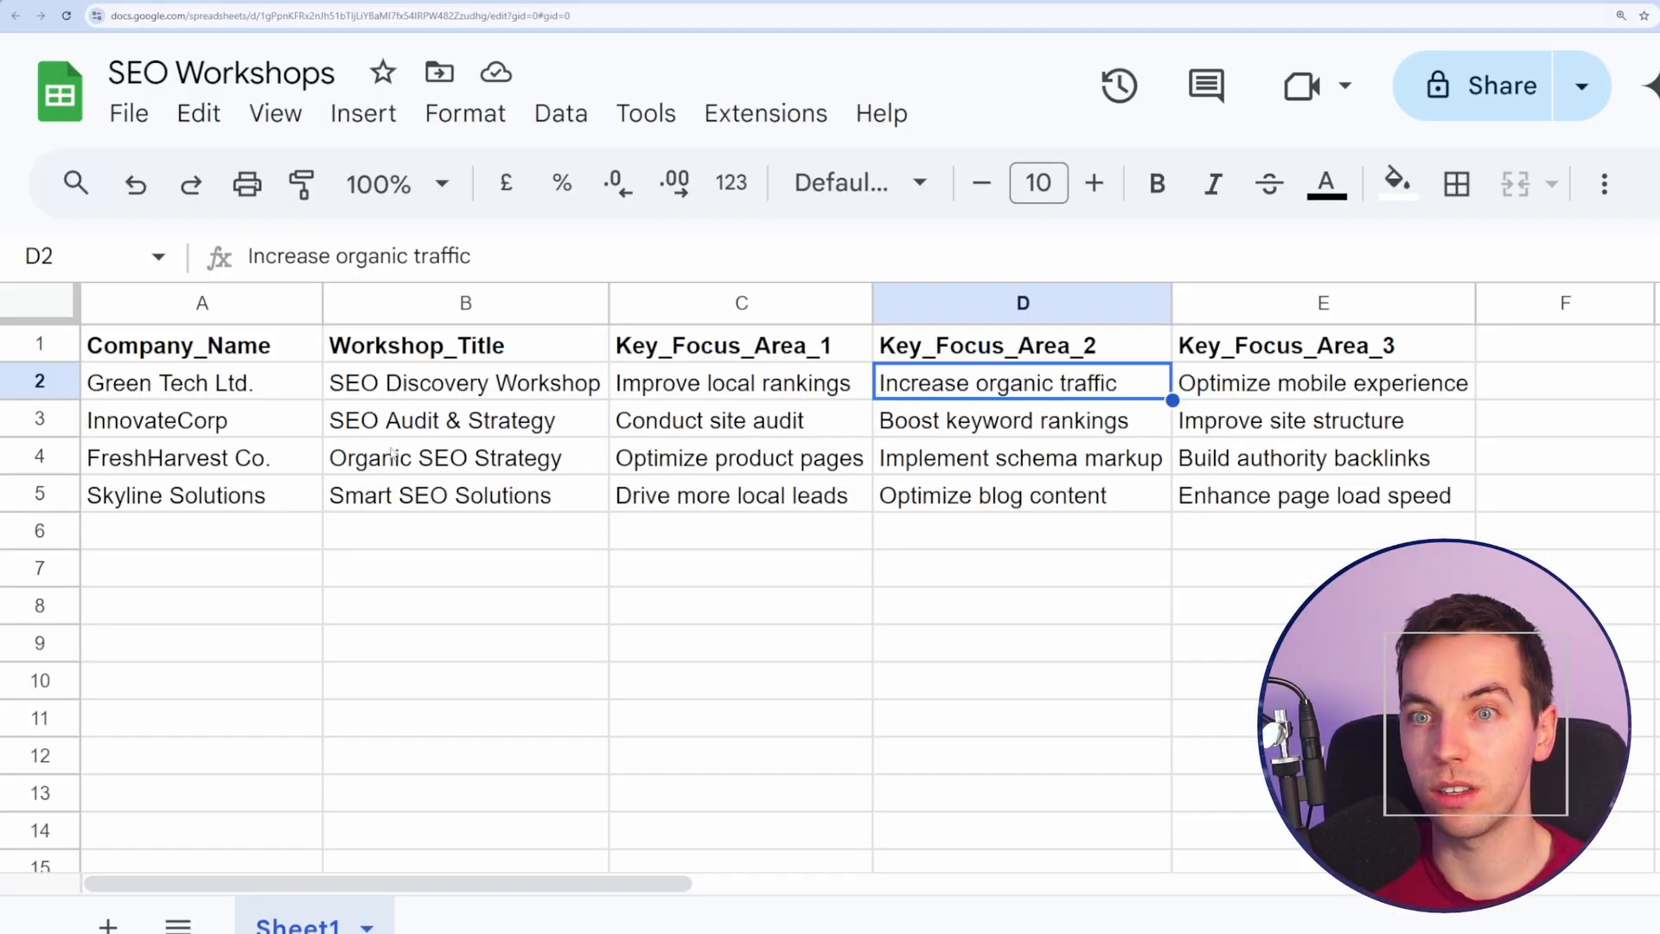
{"action": "left_click", "coordinate": [39, 382]}
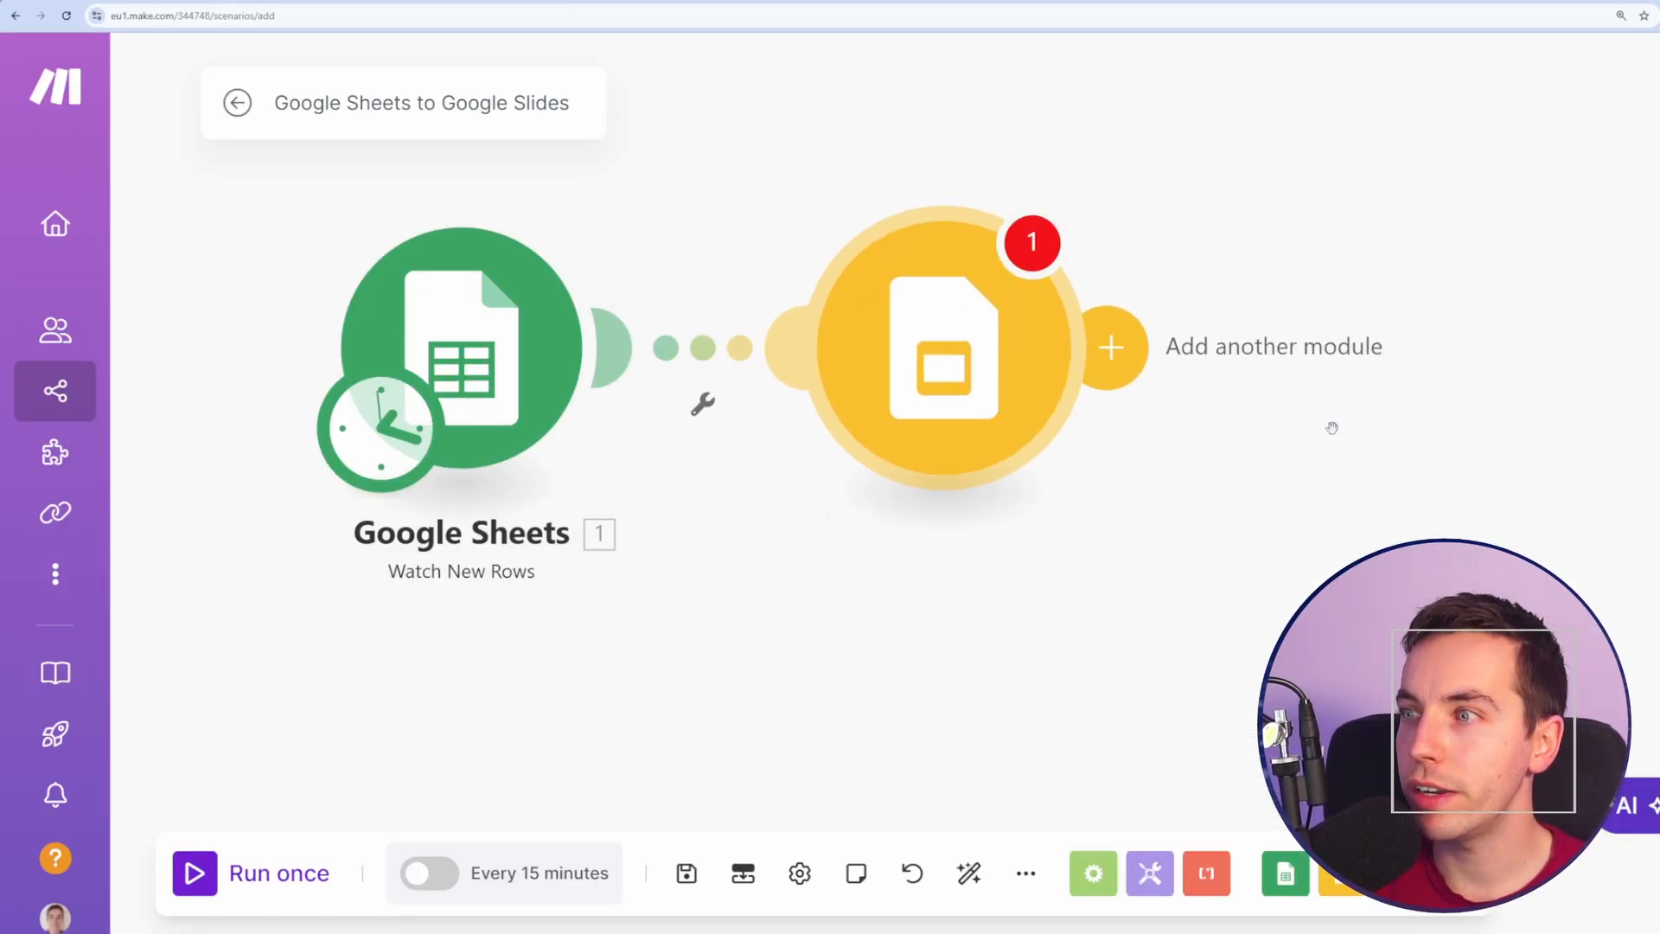
Set the Google Slides presentation title to Company_Name (A) plus the current time.
{"action": "left_click", "coordinate": [942, 350]}
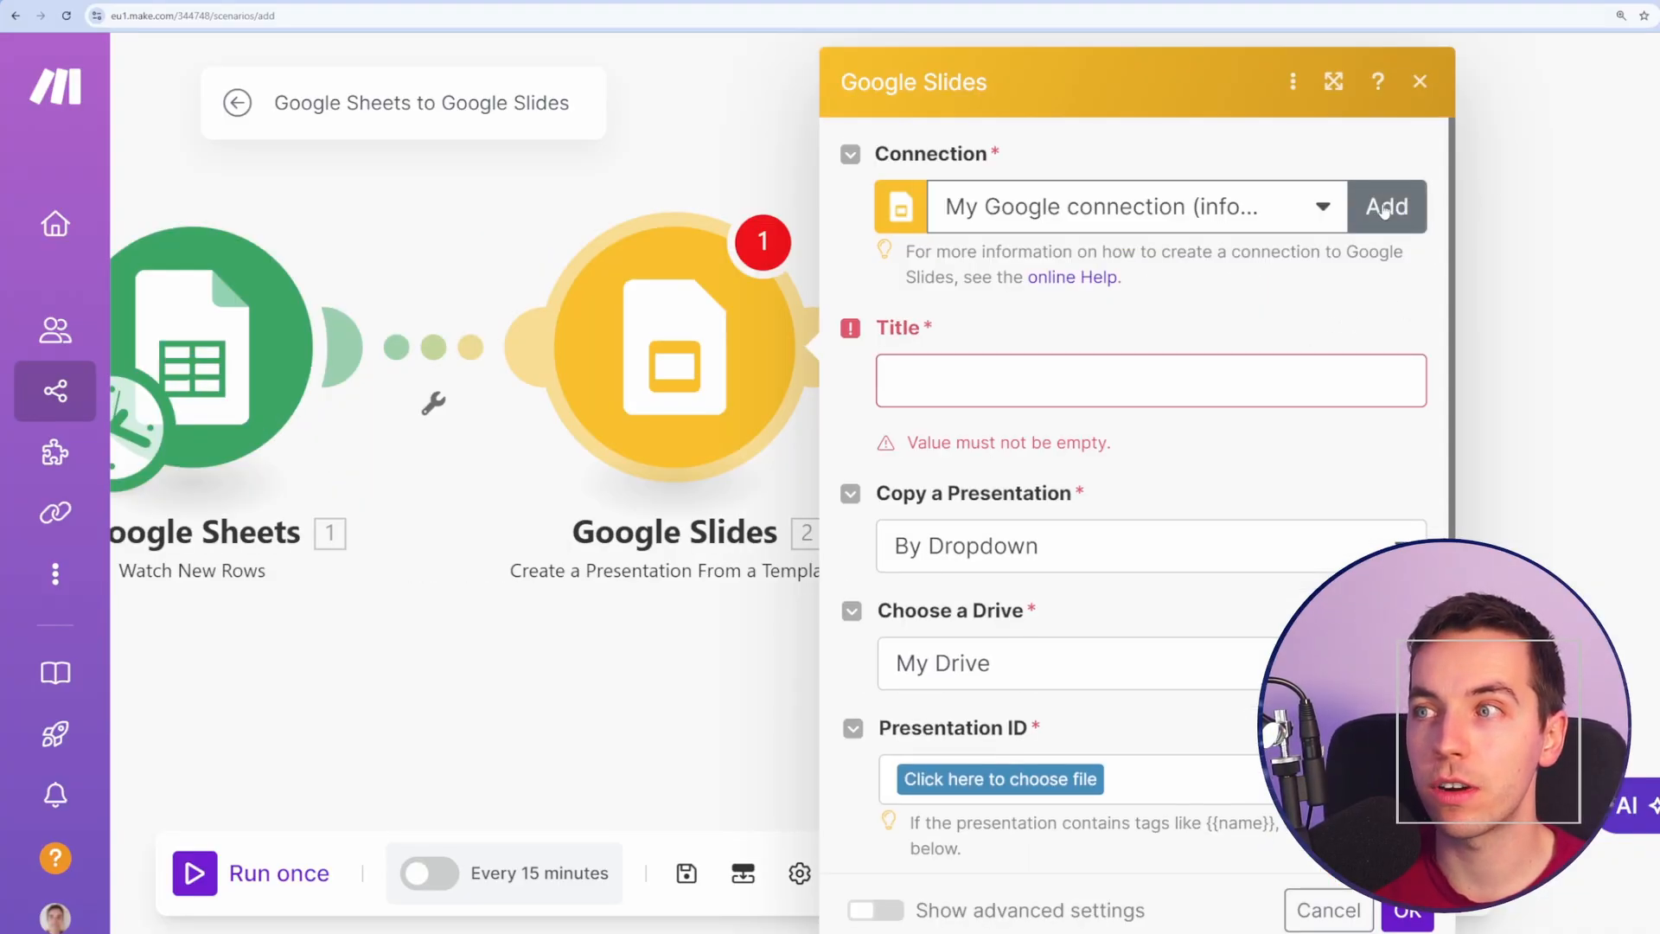
{"action": "mouse_move", "coordinate": [1276, 352]}
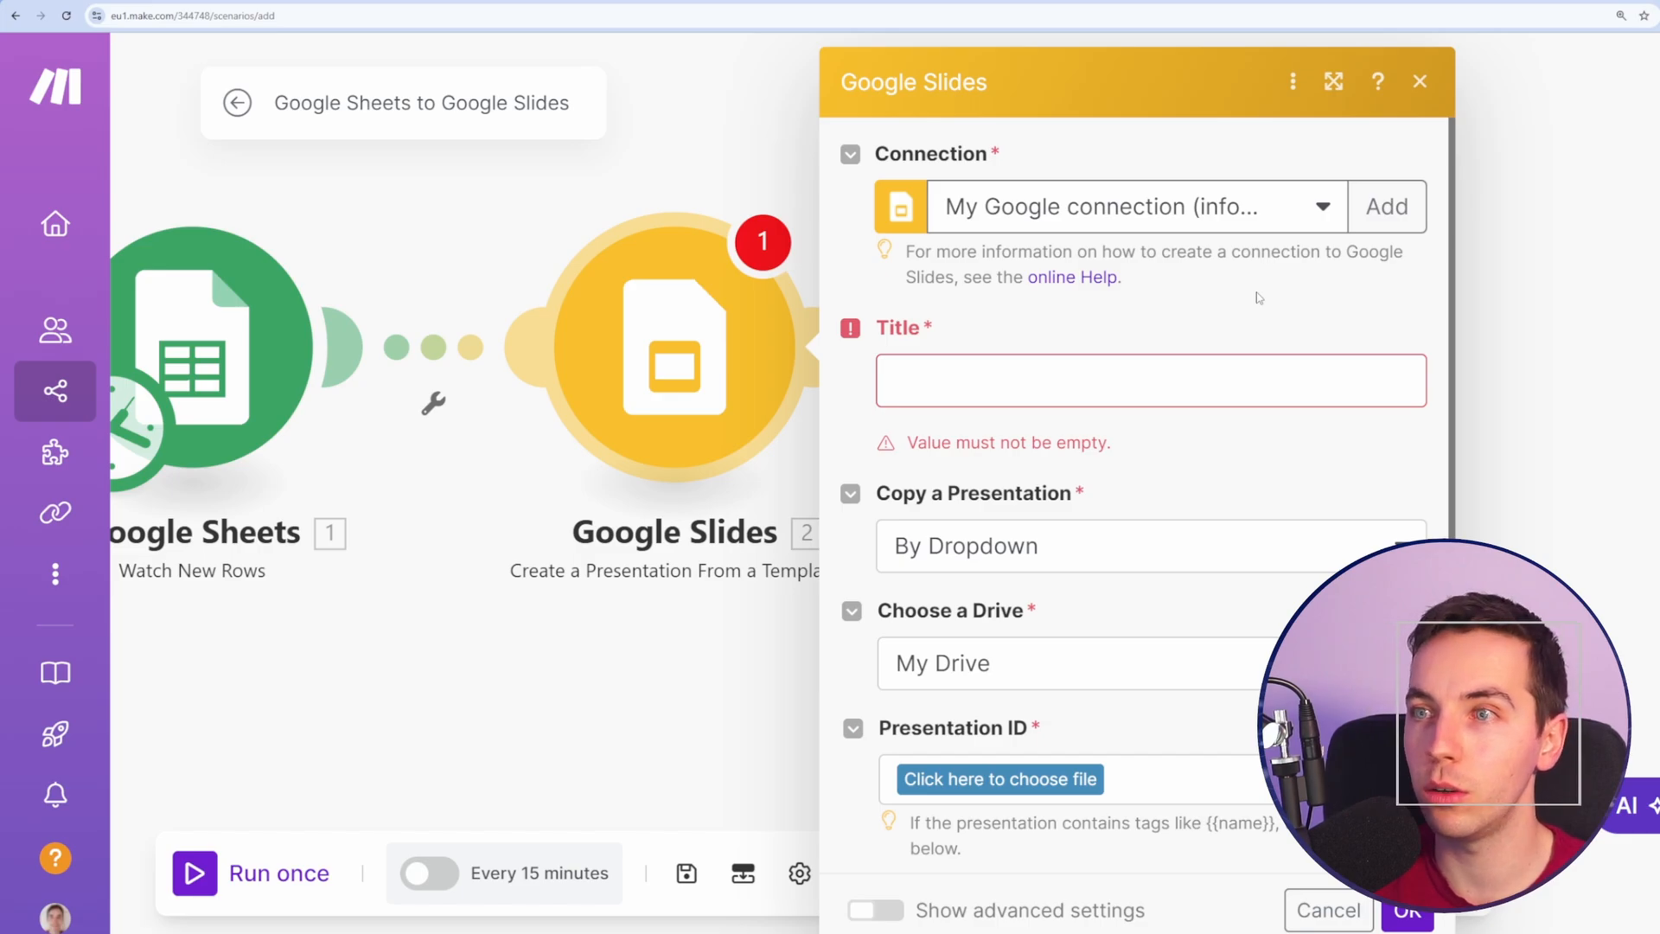
{"action": "left_click", "coordinate": [1143, 380]}
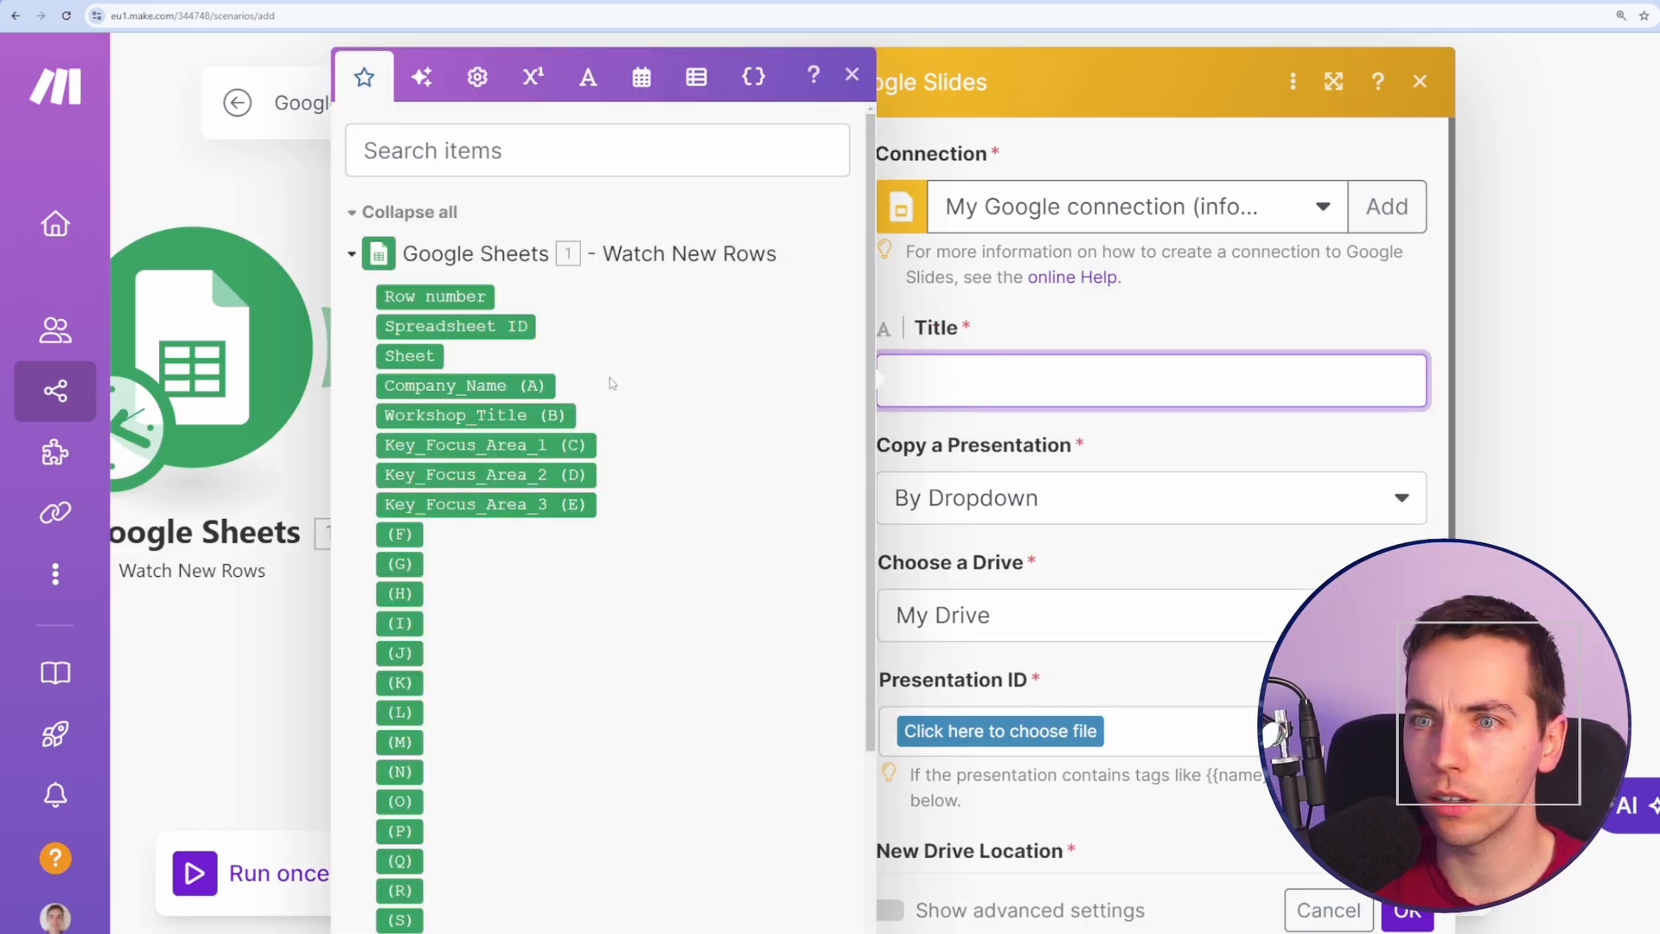
{"action": "left_click", "coordinate": [463, 386]}
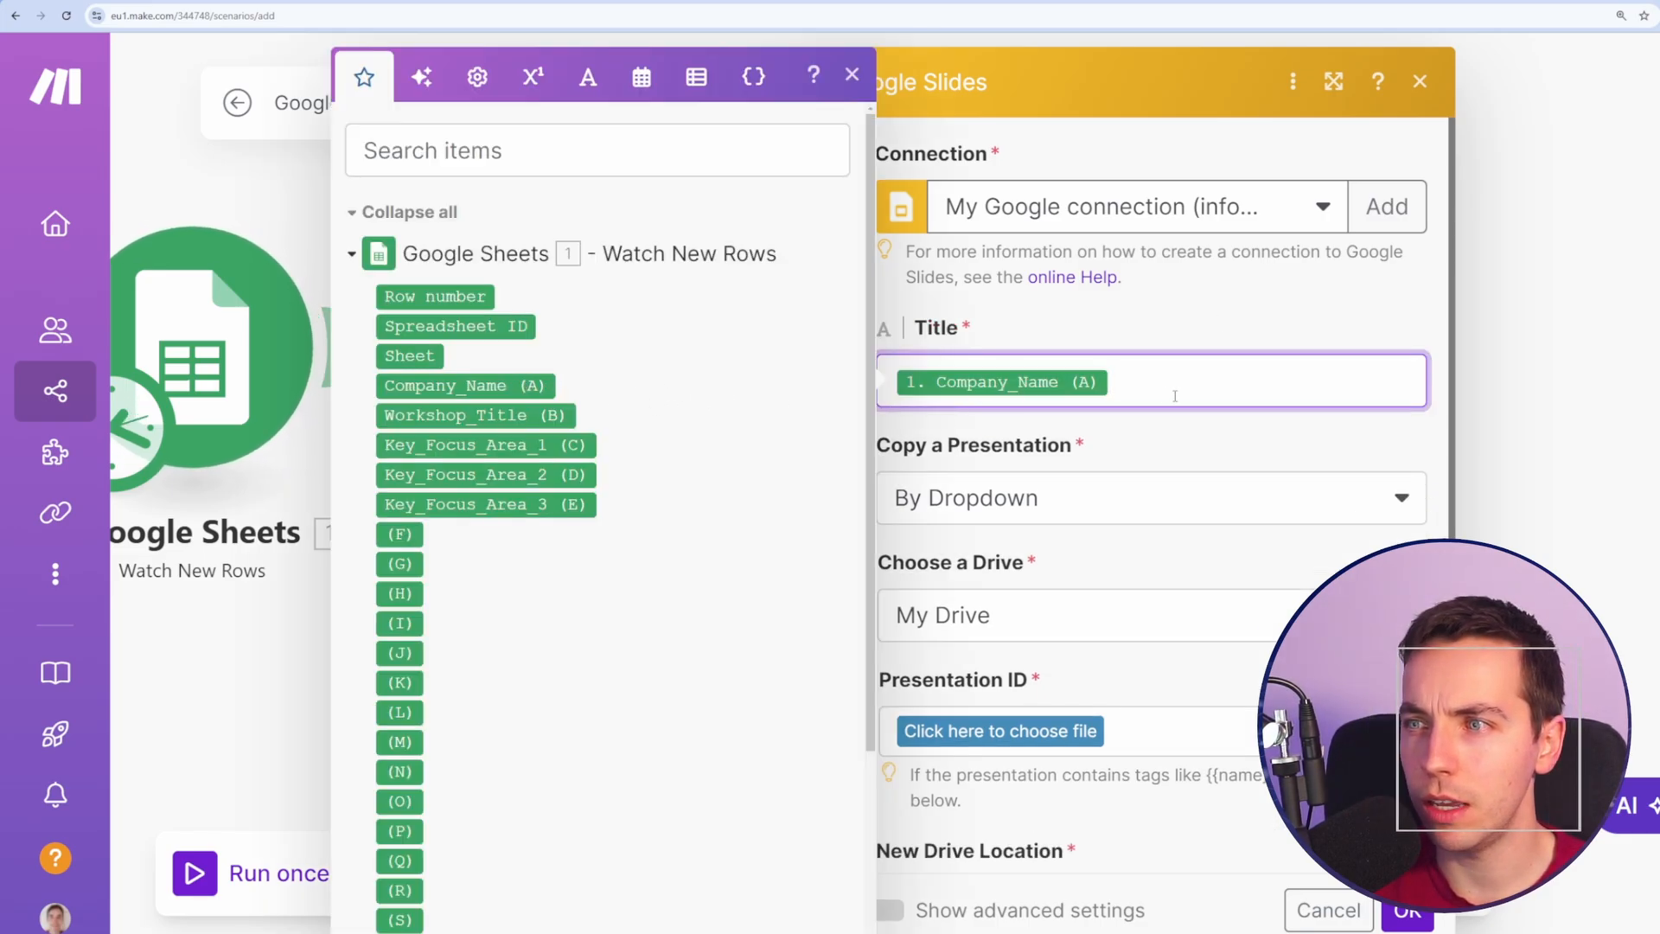
{"action": "left_click", "coordinate": [640, 76]}
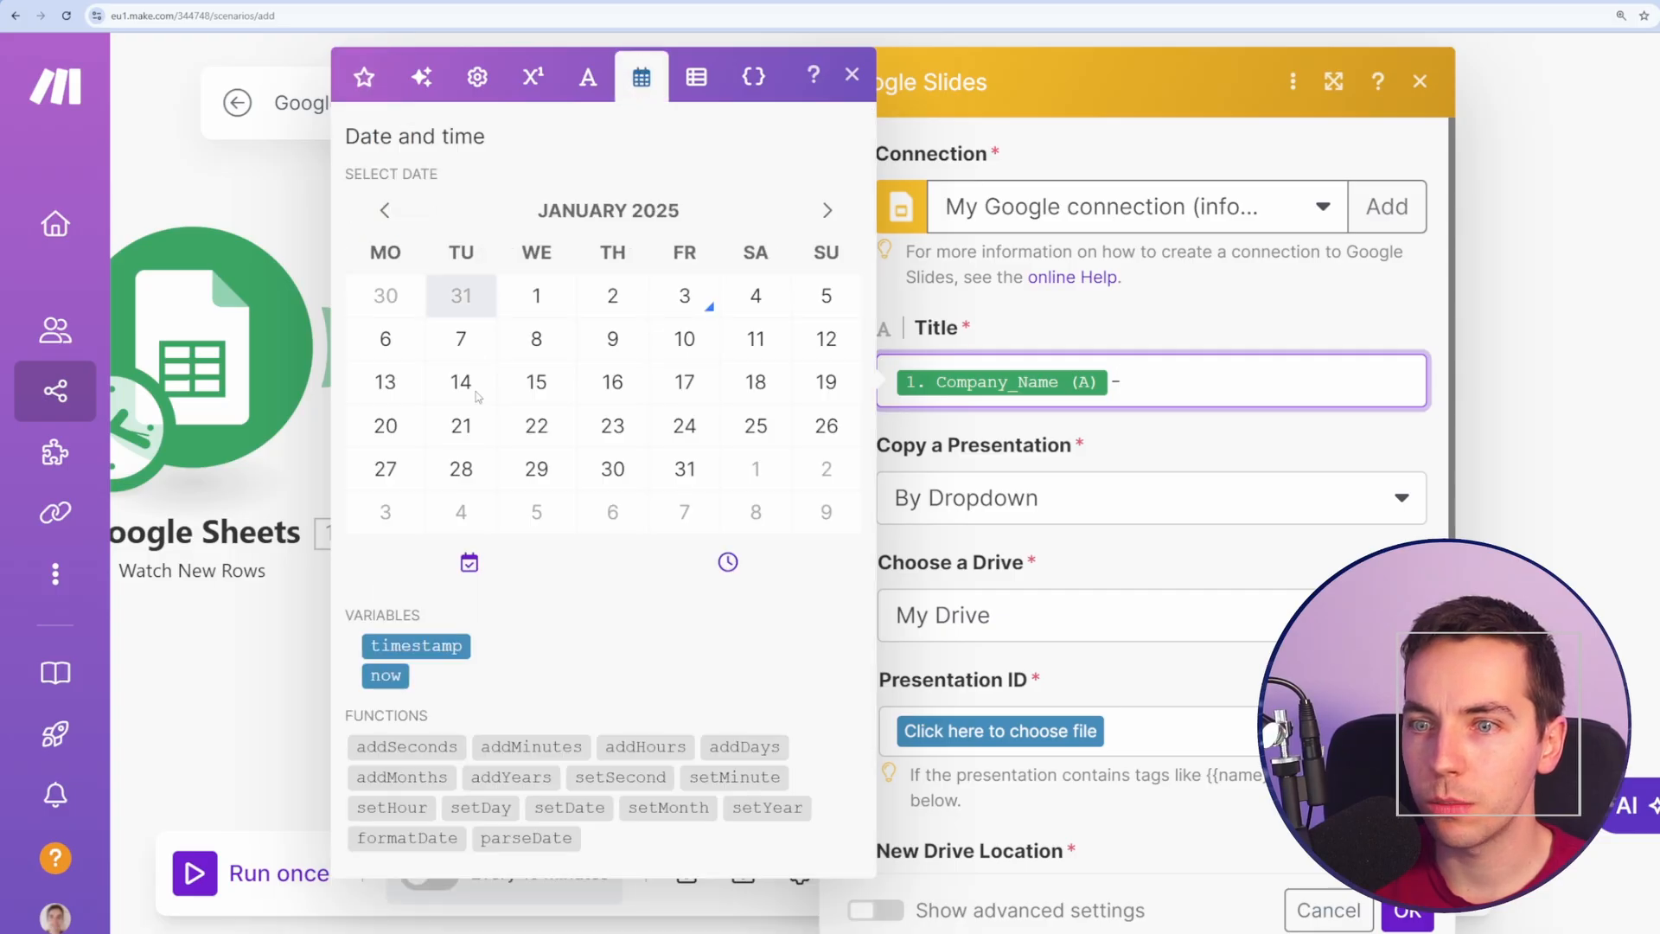
{"action": "left_click", "coordinate": [383, 675]}
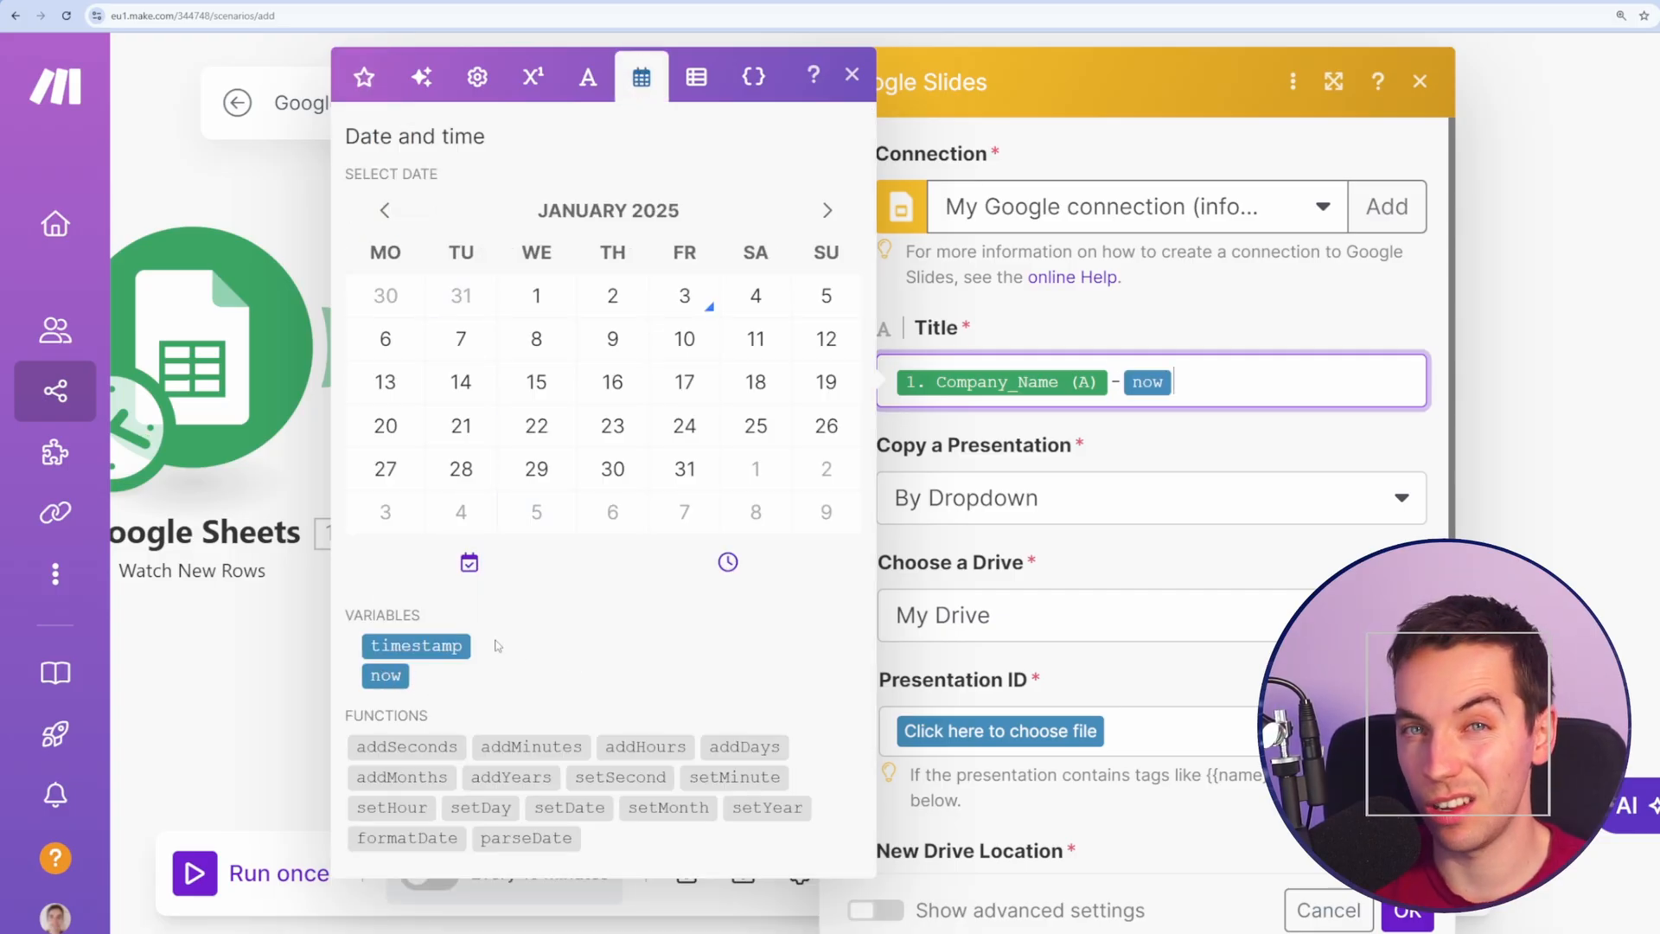
{"action": "left_click", "coordinate": [851, 76]}
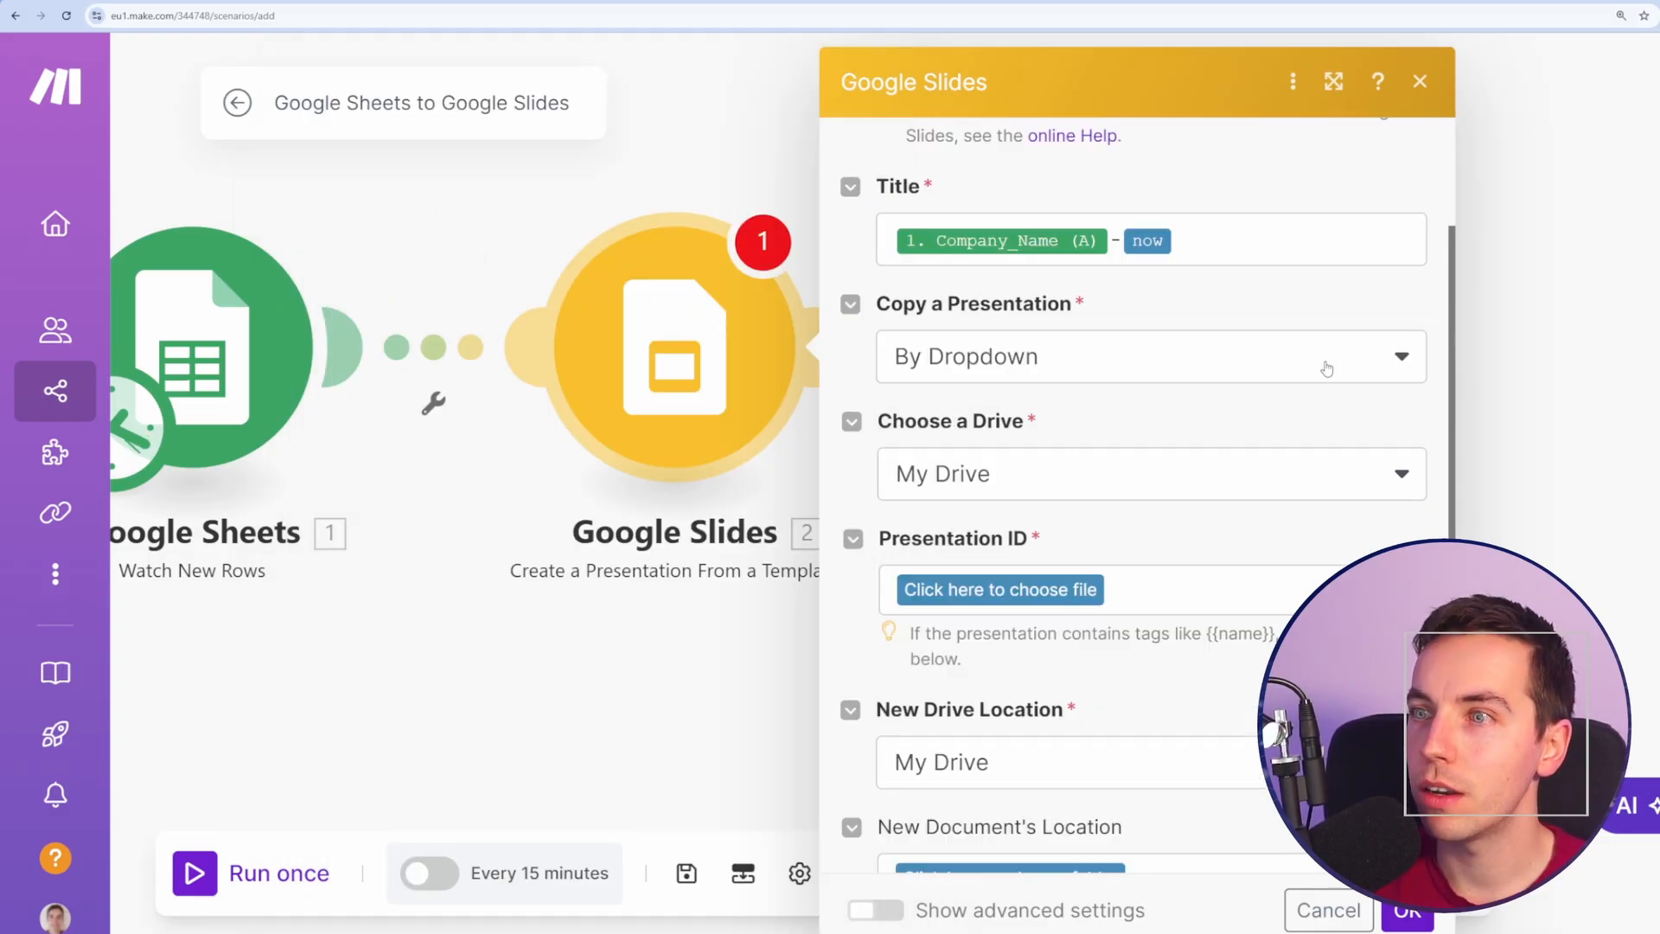
Choose the Consulting Proposal presentation as the template source.
{"action": "left_click", "coordinate": [1150, 356]}
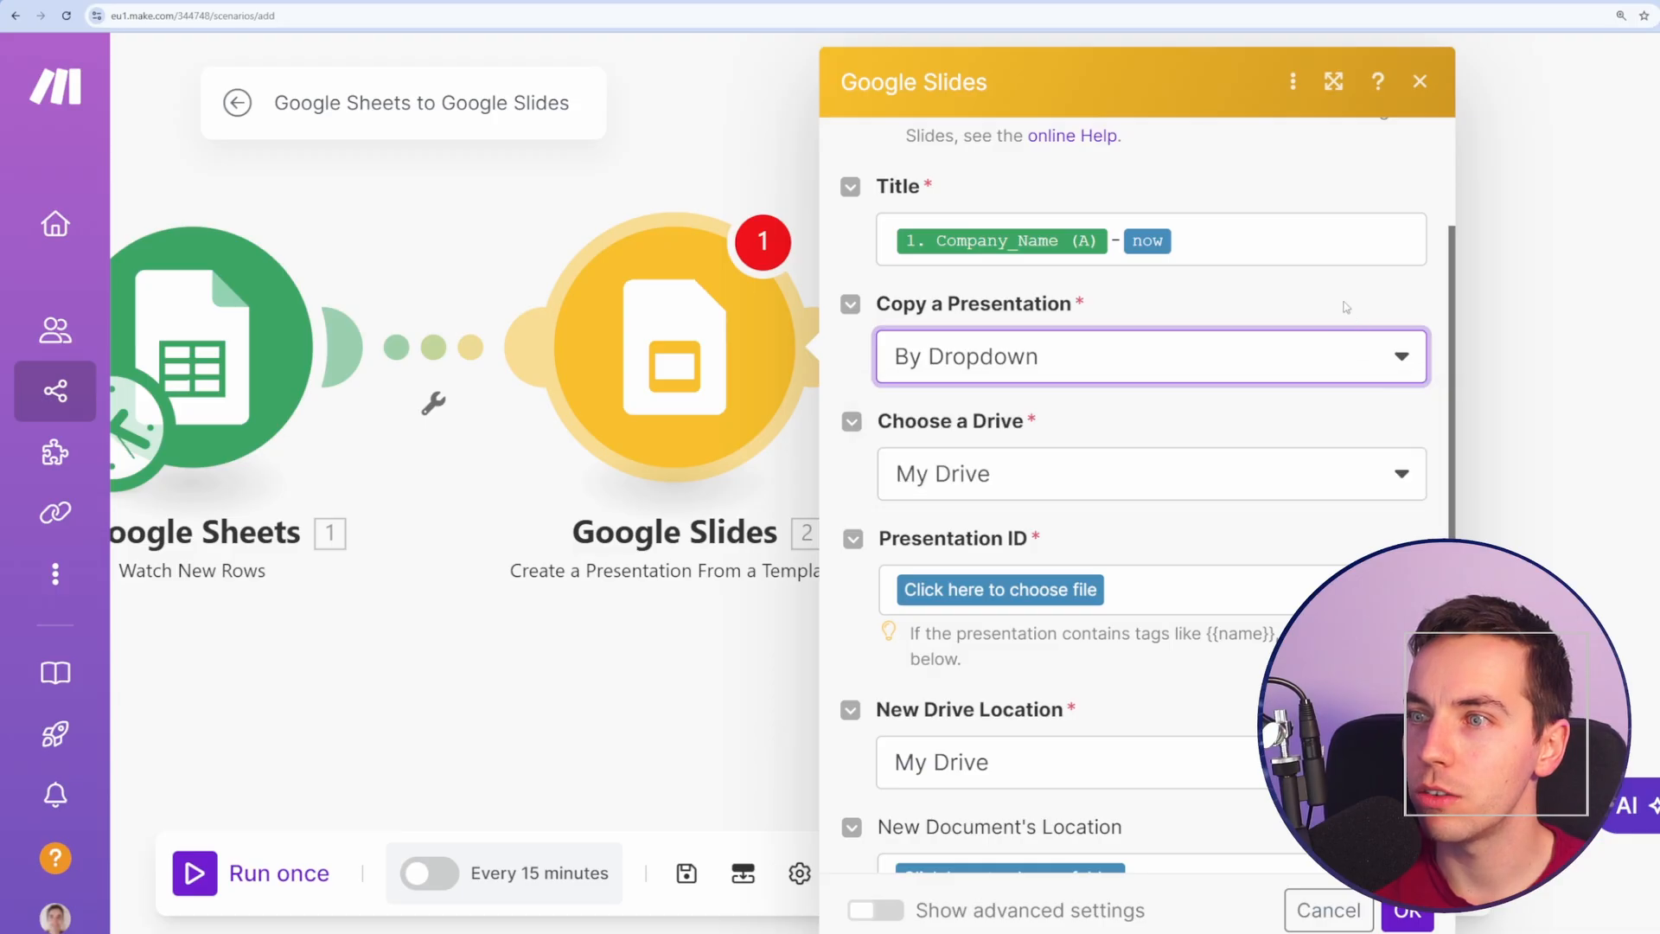
{"action": "scroll", "scroll_direction": "down", "scroll_amount": 3}
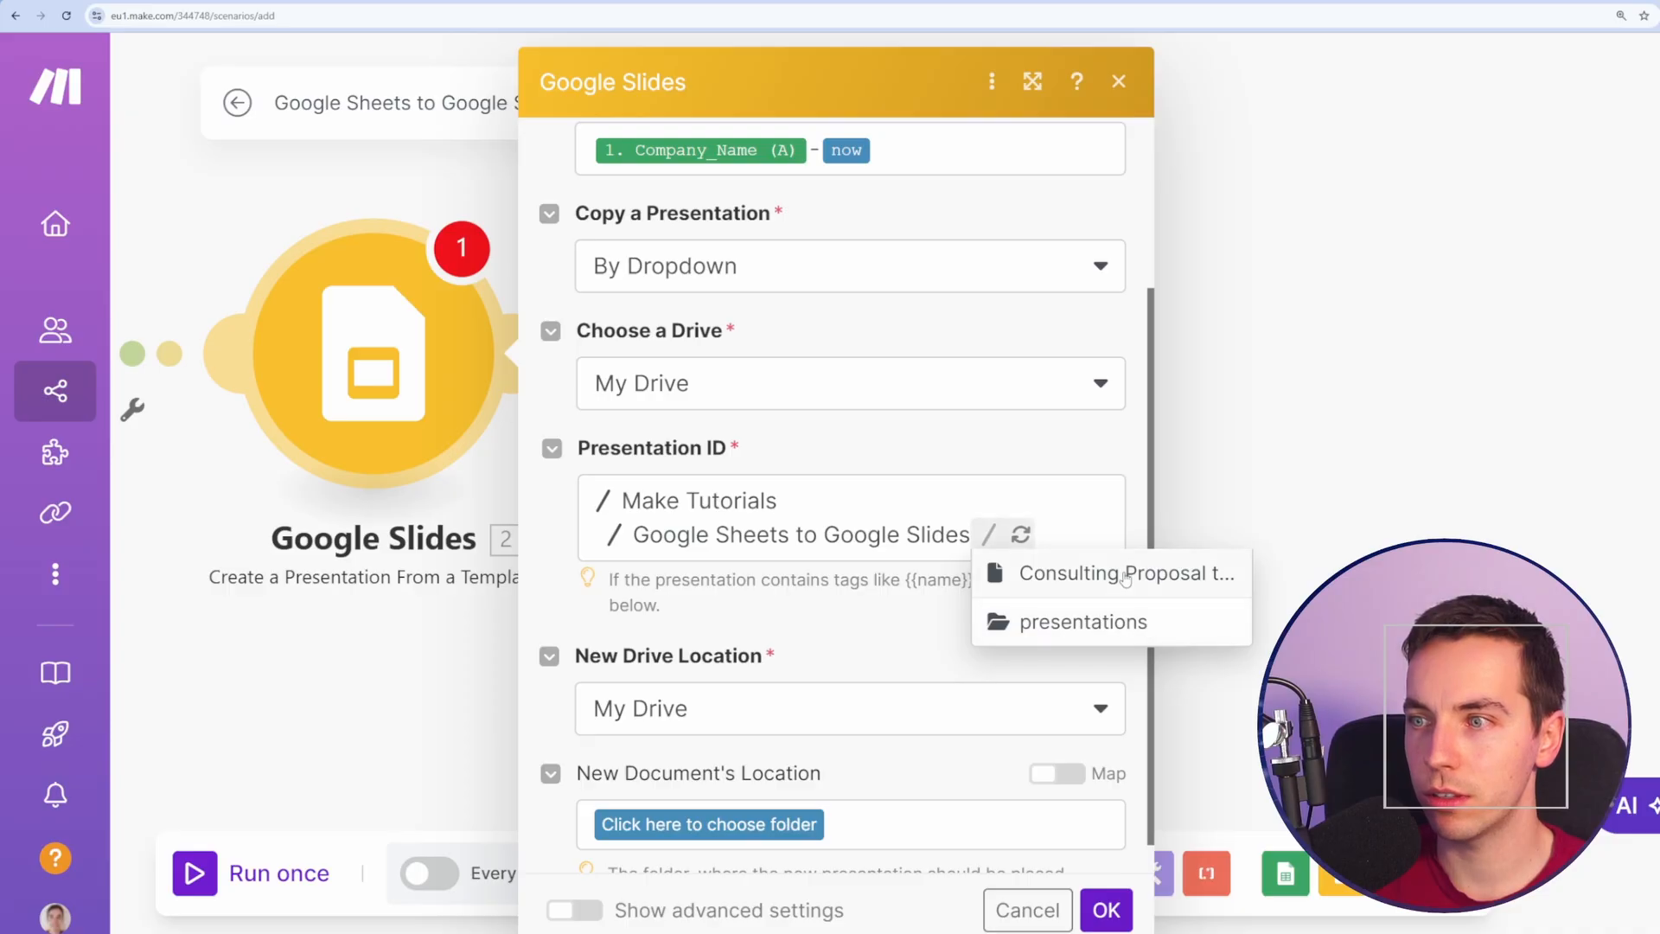
{"action": "left_click", "coordinate": [1124, 572]}
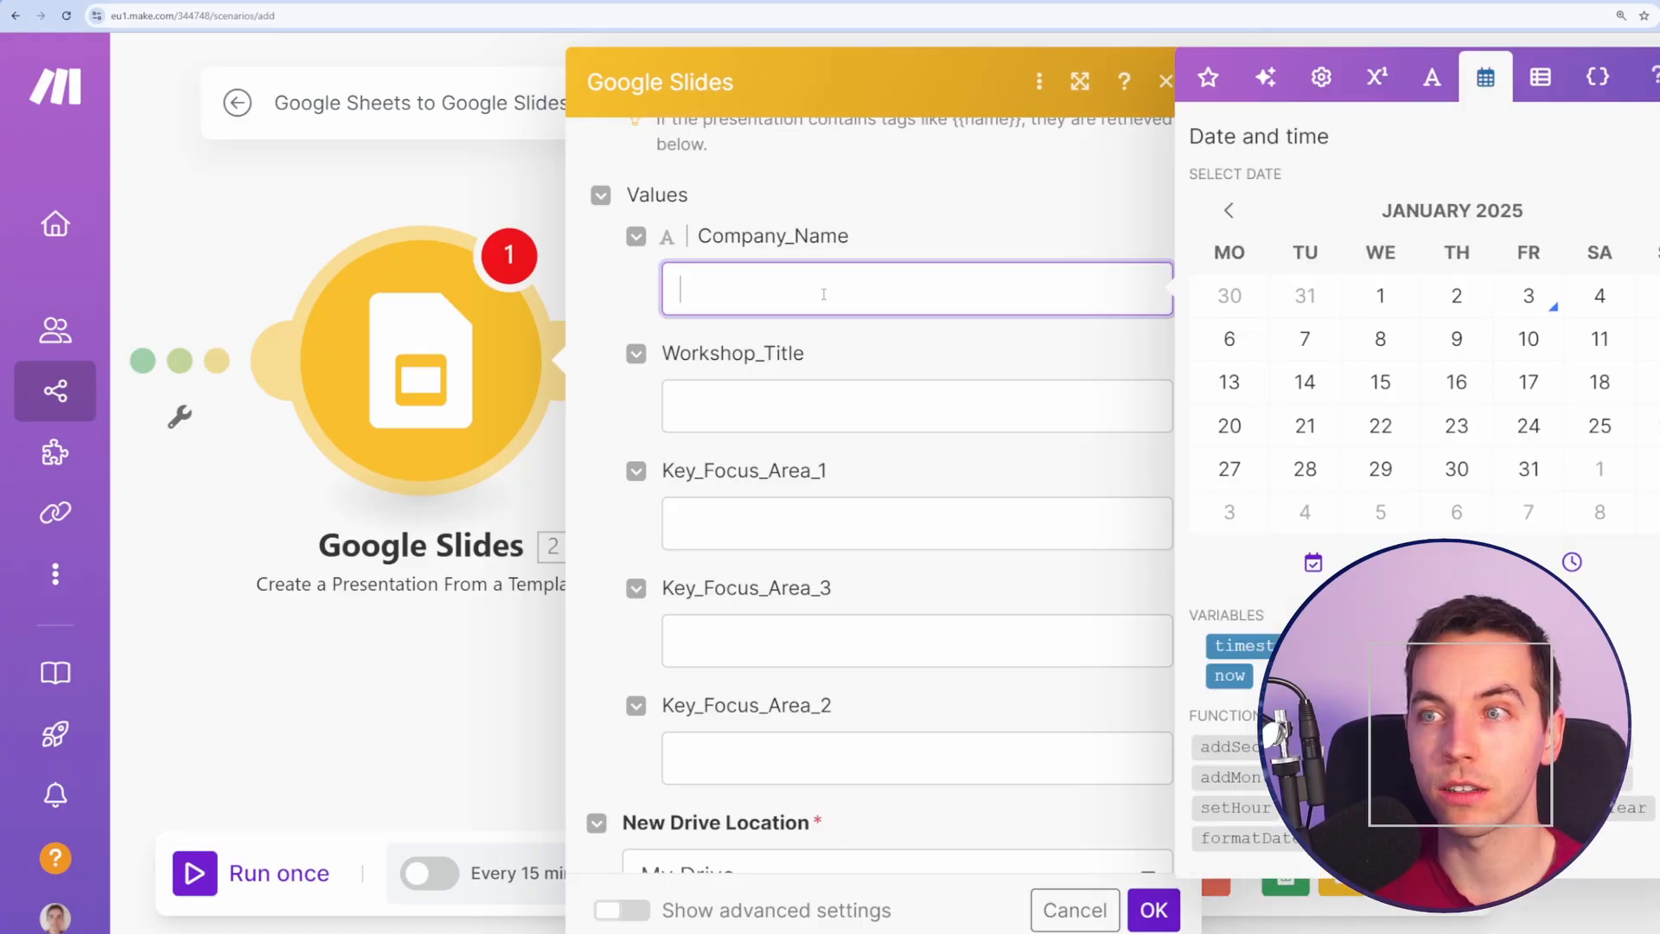
Save new presentations to Google Sheets to Google Slides > presentations and confirm the module.
{"action": "left_click", "coordinate": [1206, 76]}
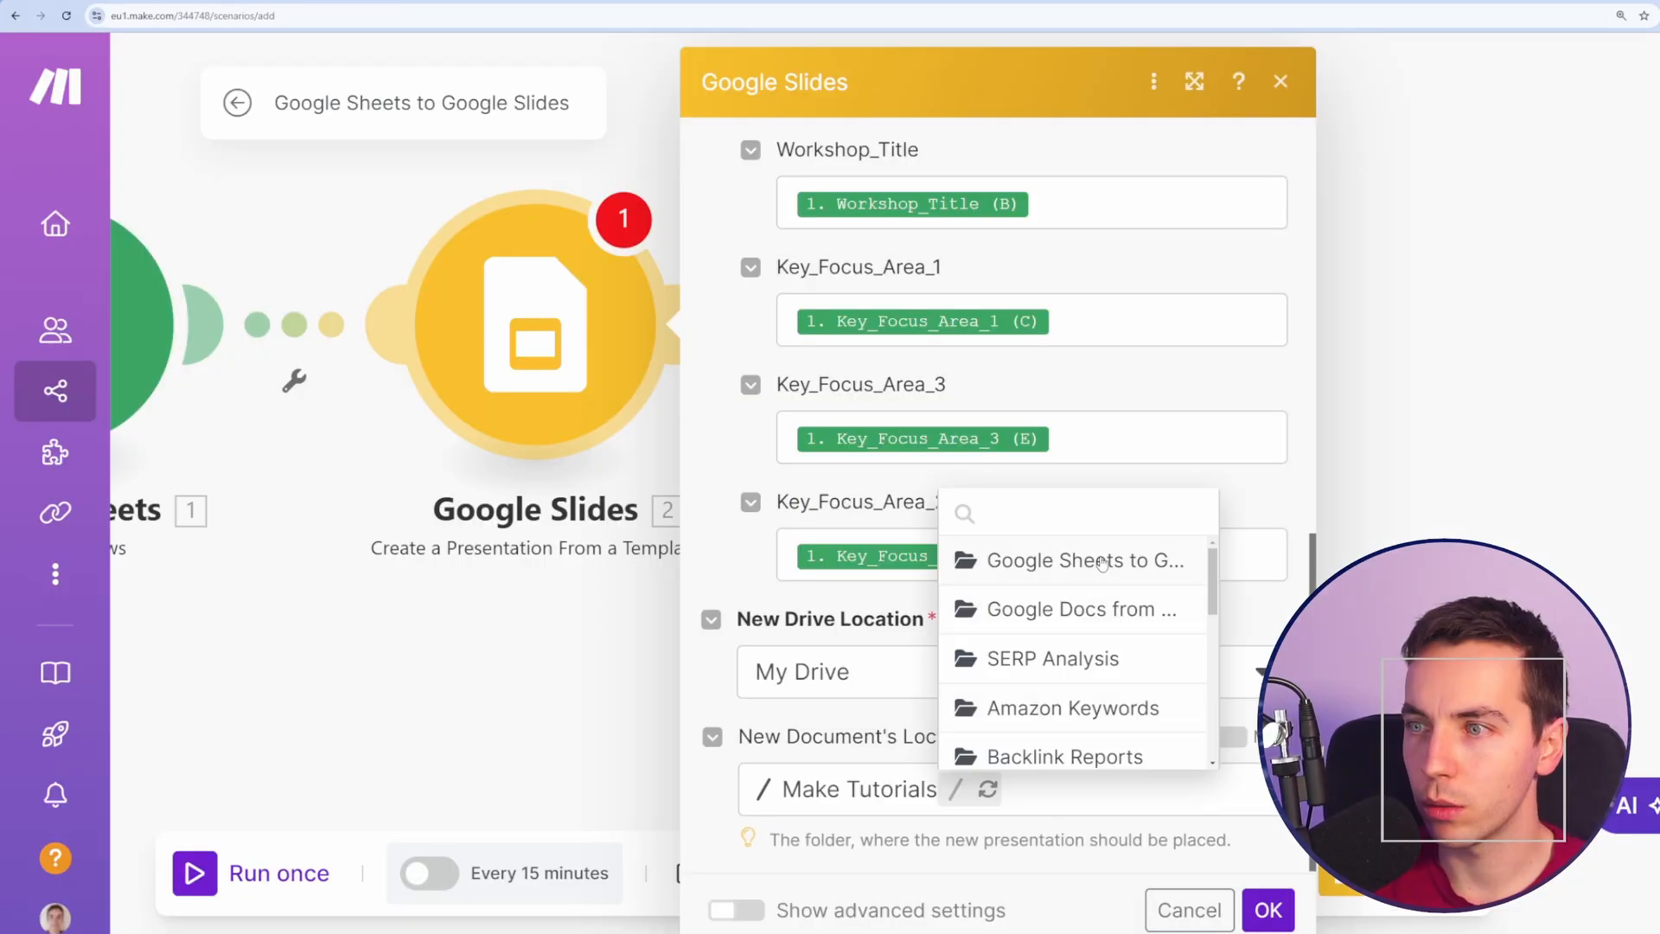
{"action": "left_click", "coordinate": [1068, 561]}
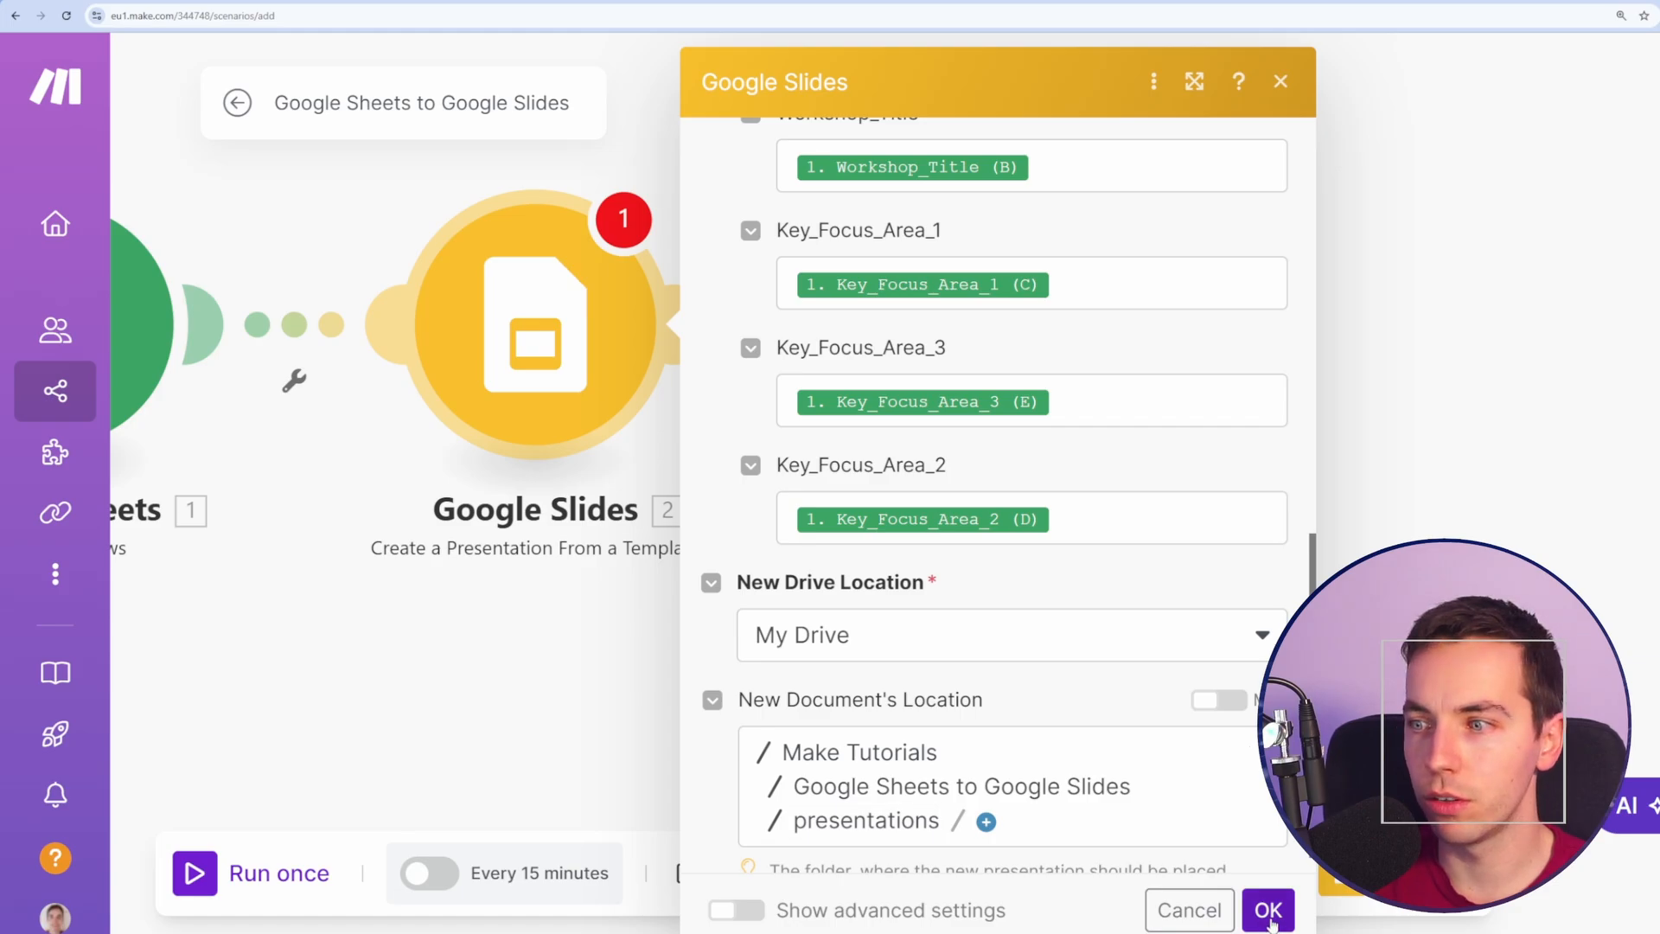
{"action": "left_click", "coordinate": [1267, 910]}
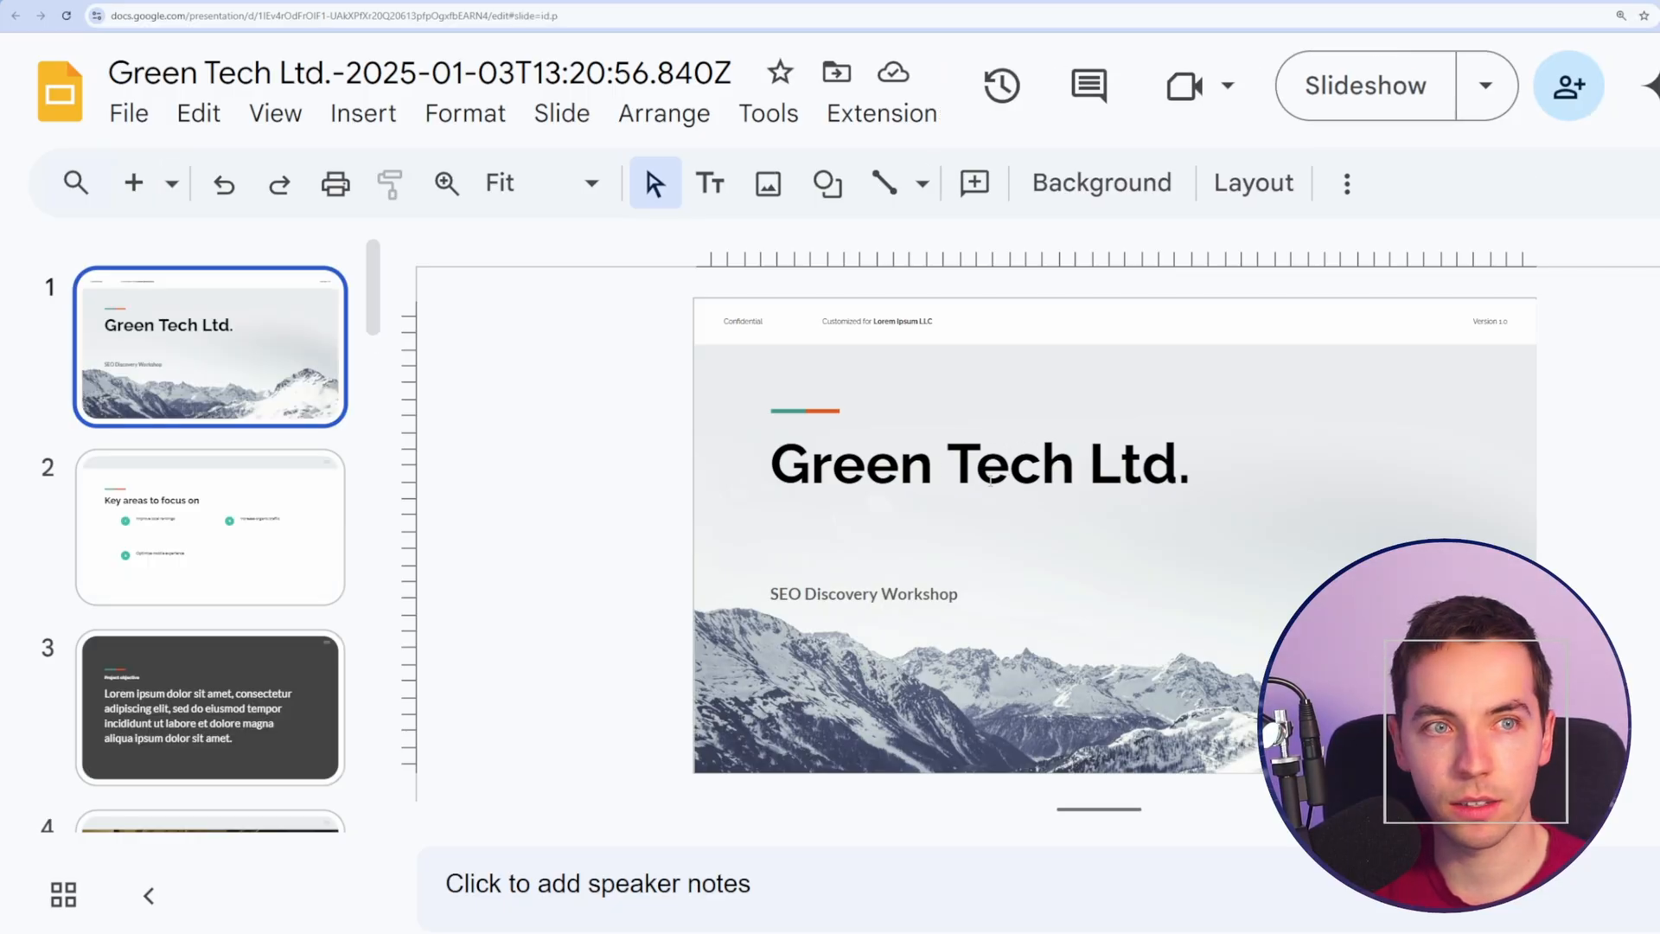
View the Green Tech Ltd. deck's Key areas to focus on slide.
{"action": "left_click", "coordinate": [209, 526]}
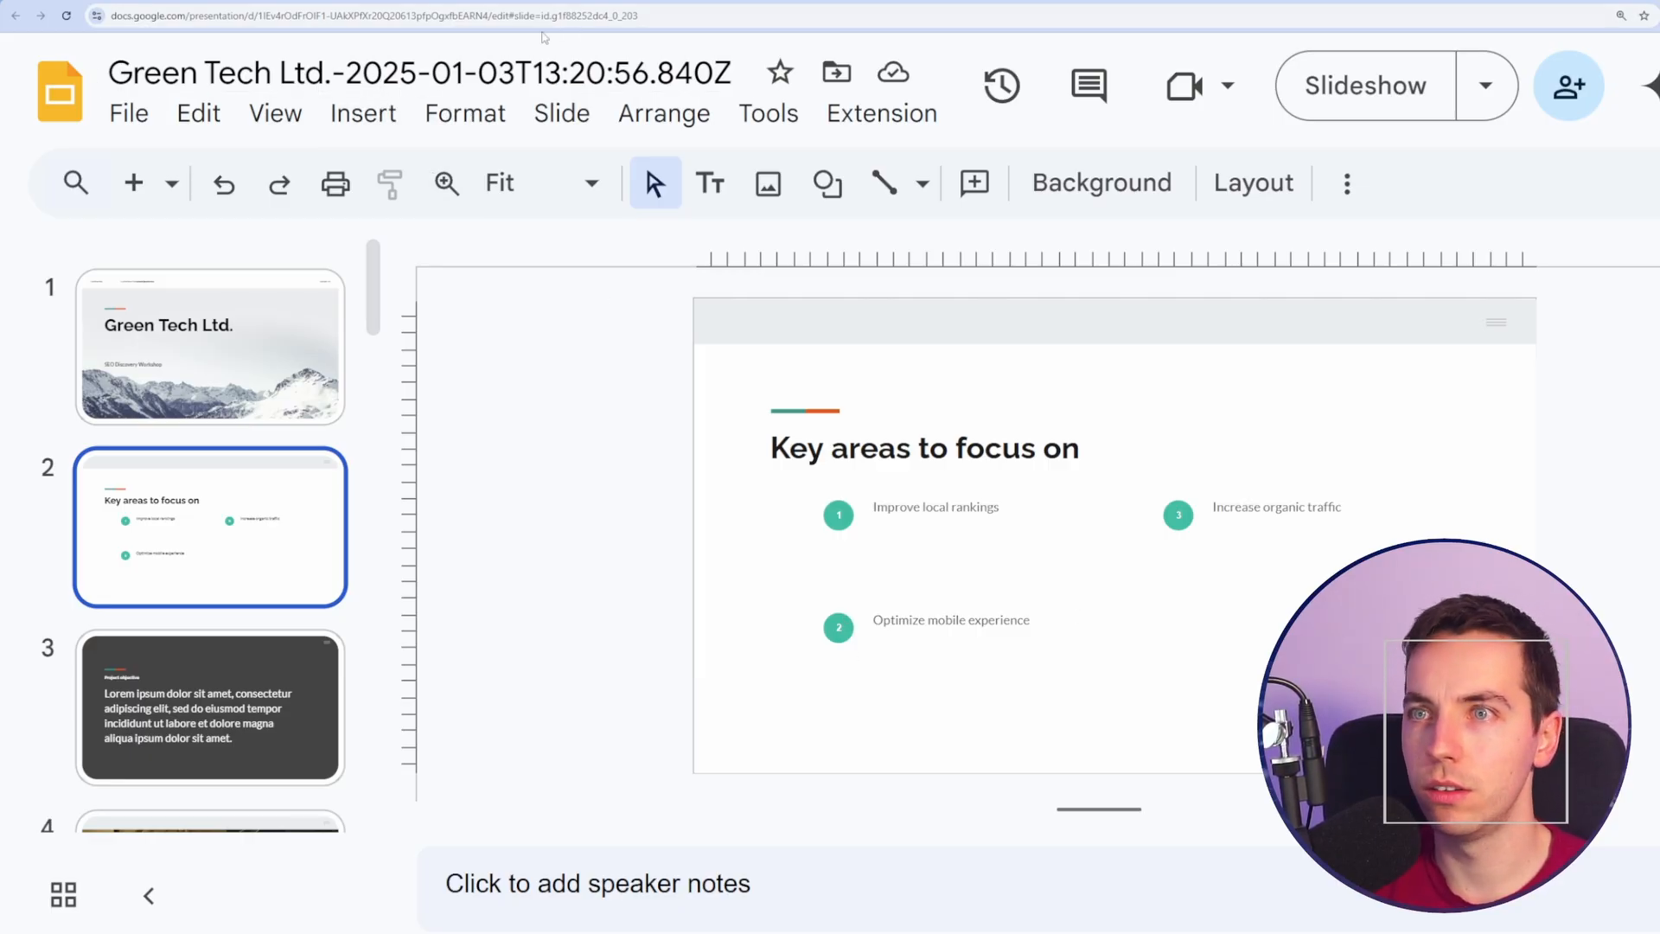
{"action": "left_click", "coordinate": [418, 72]}
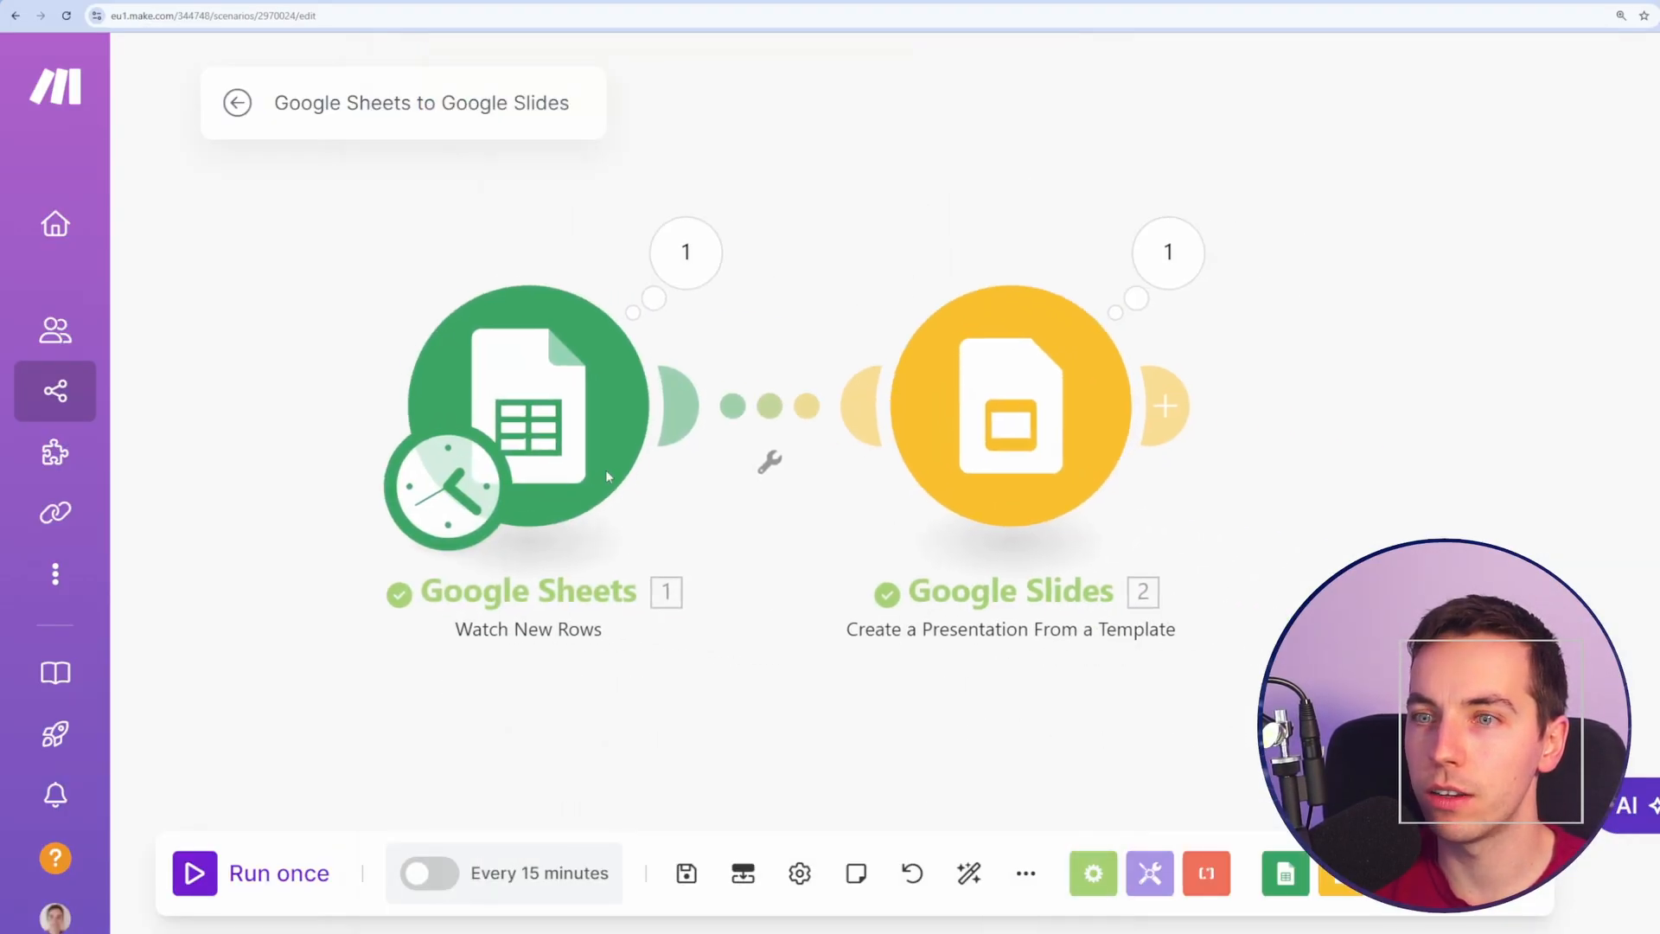
Confirm the Watch New Rows trigger, run once, and inspect the three row bundles.
{"action": "left_click", "coordinate": [529, 424]}
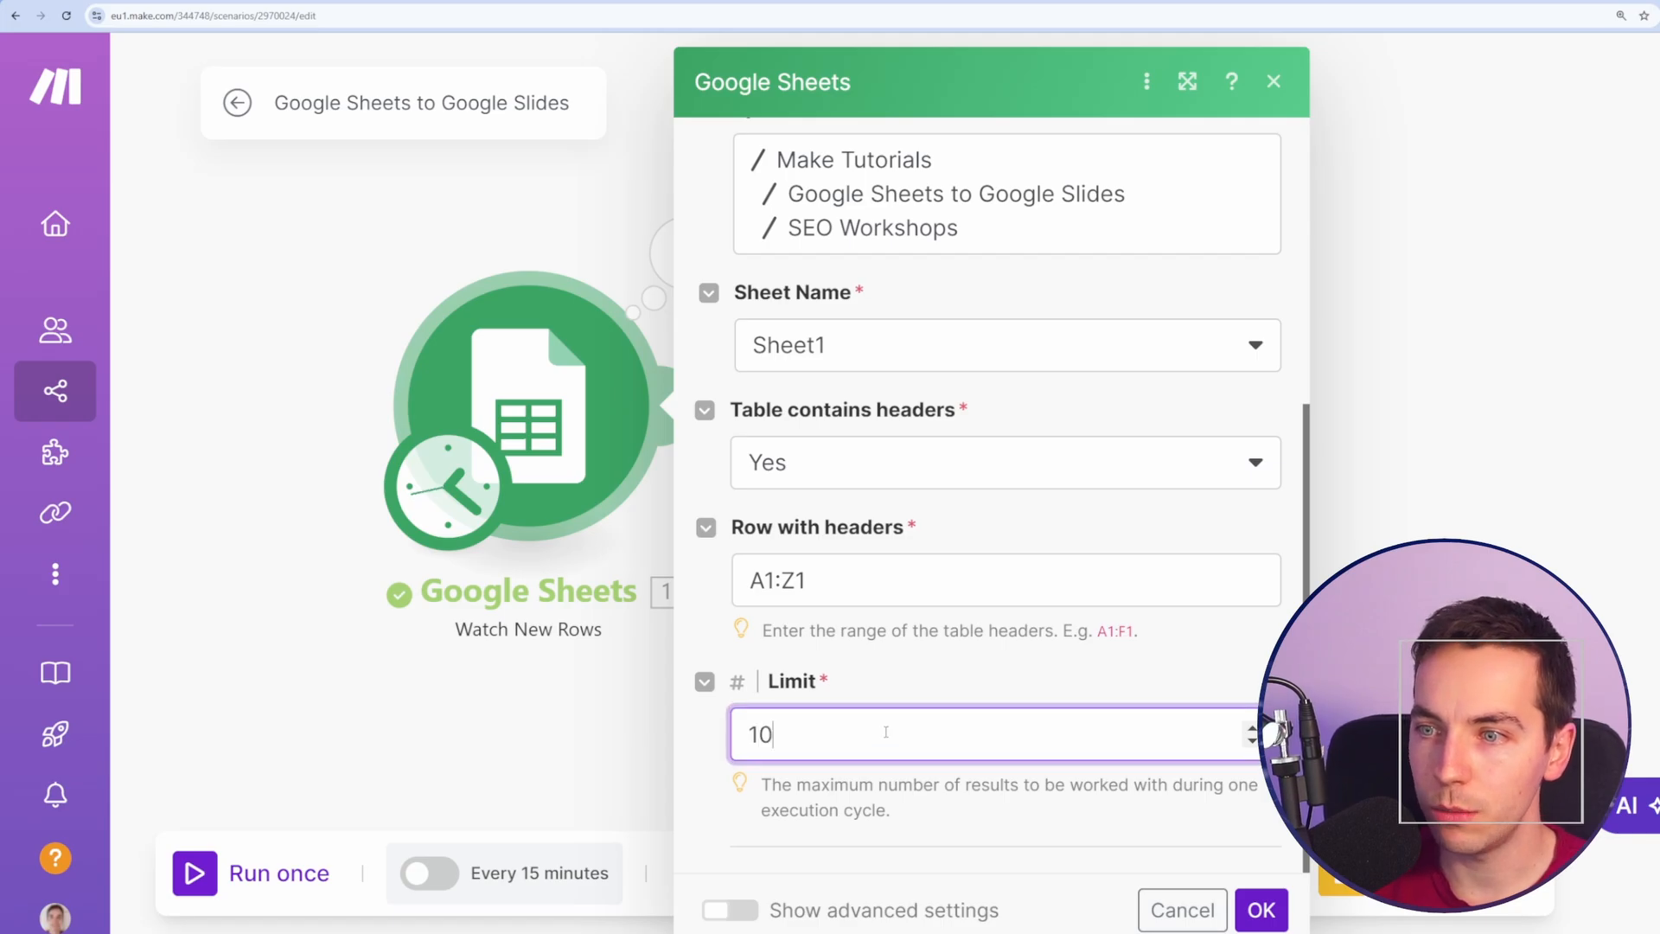
{"action": "left_click", "coordinate": [1261, 909]}
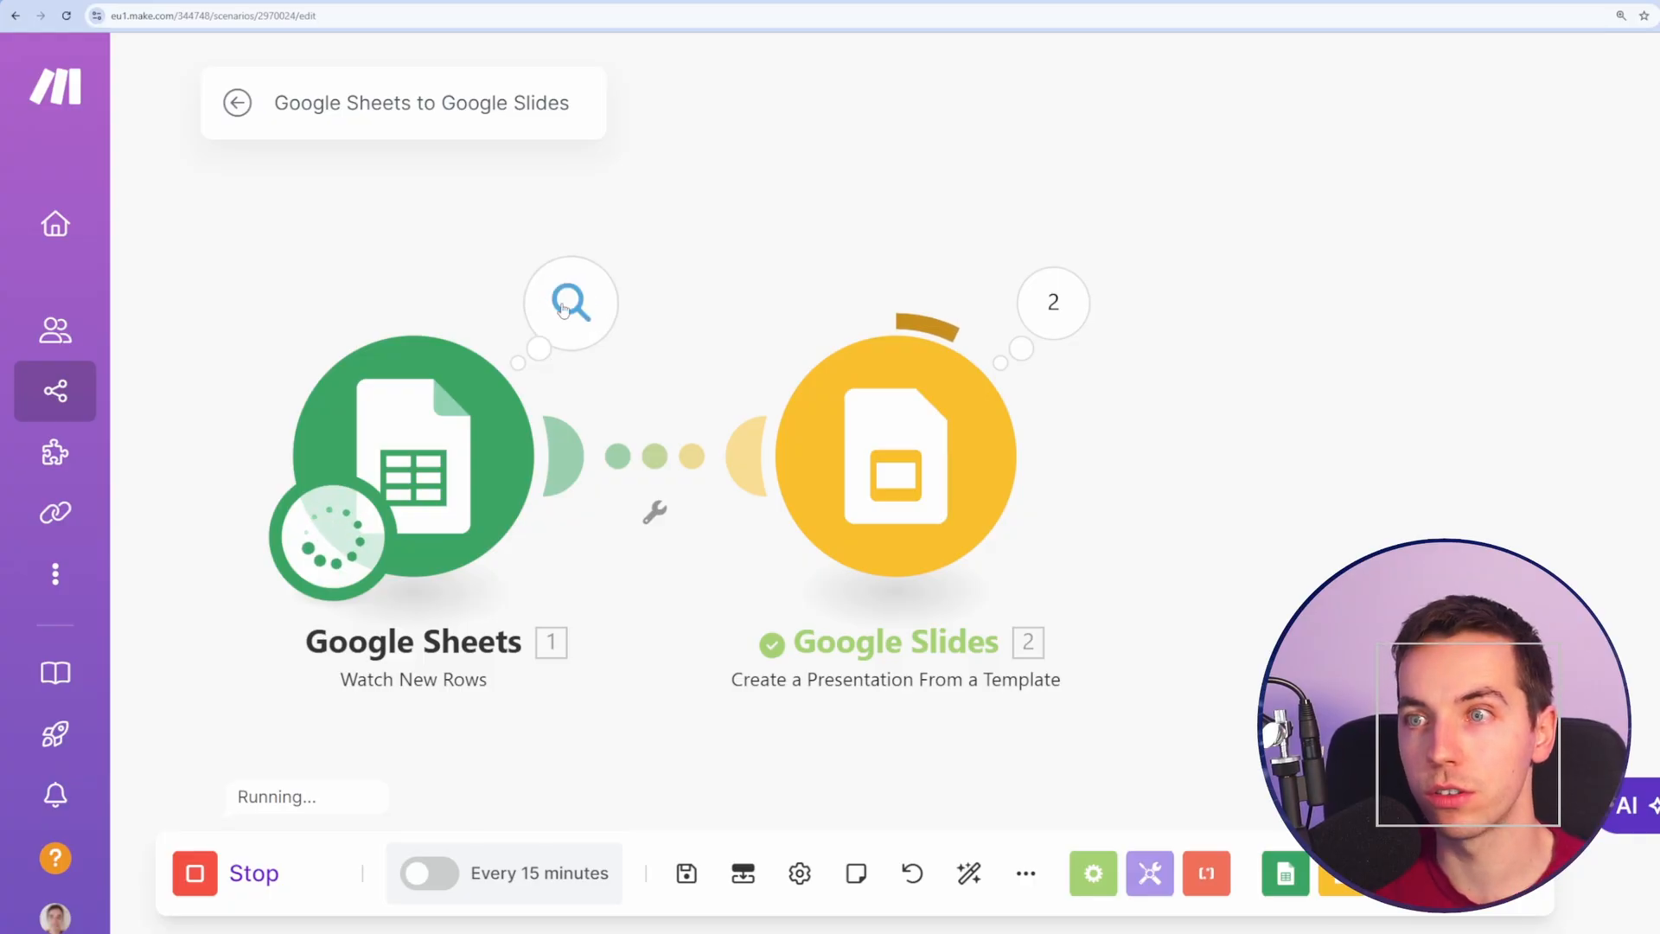
{"action": "left_click", "coordinate": [571, 304]}
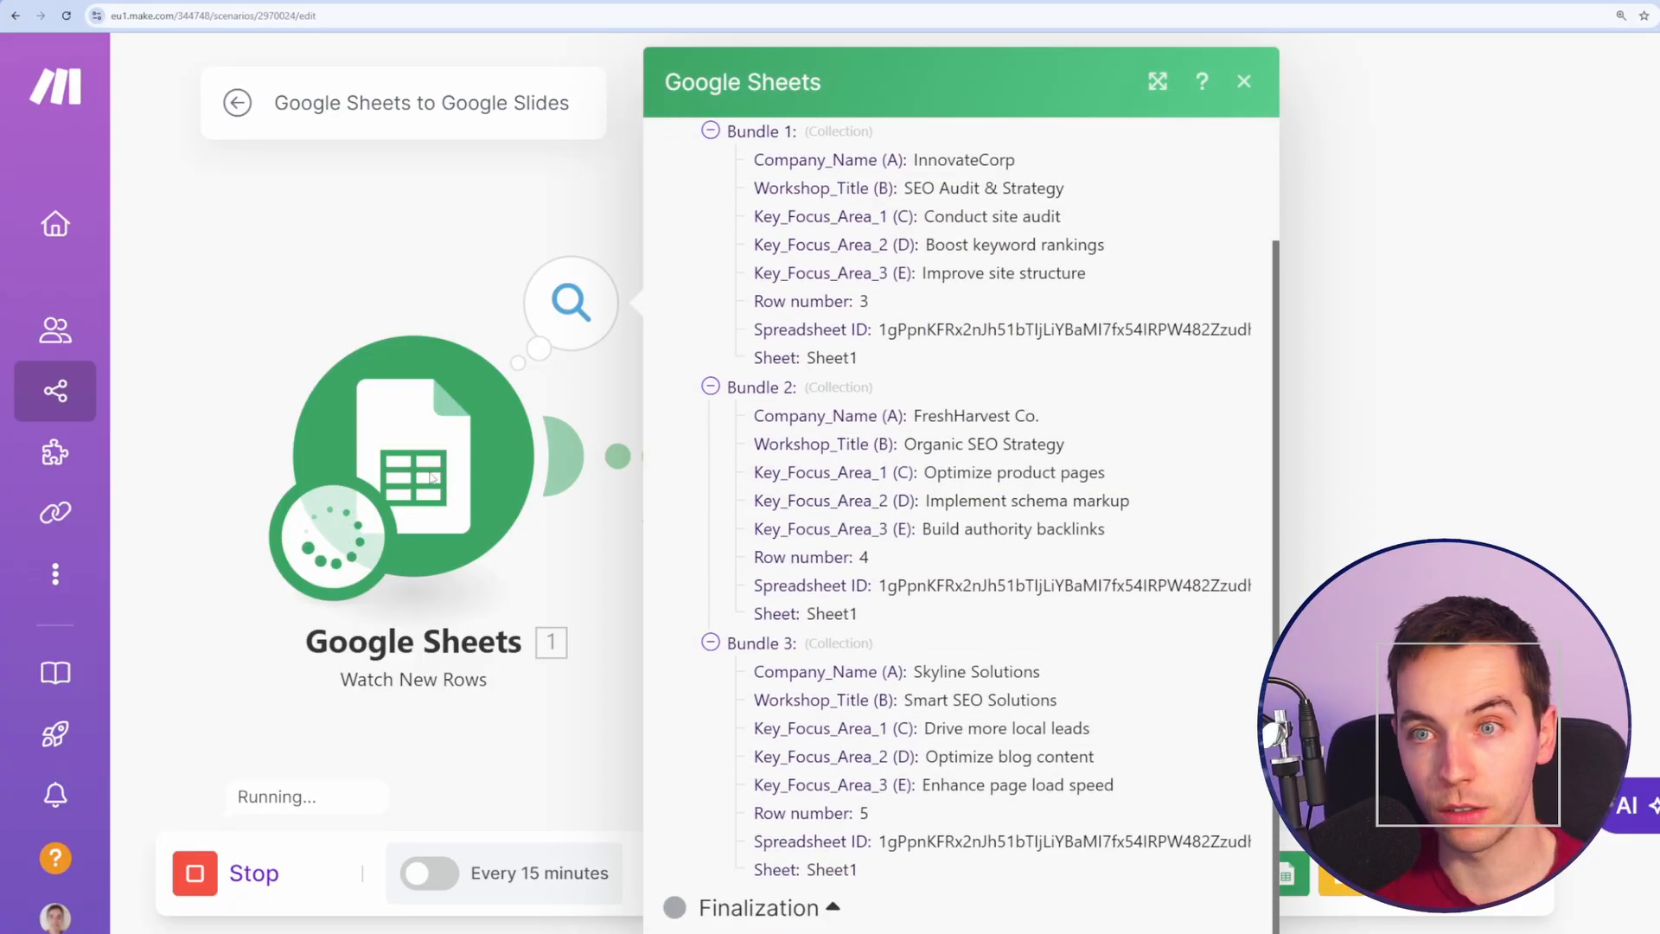
{"action": "left_click", "coordinate": [1243, 81]}
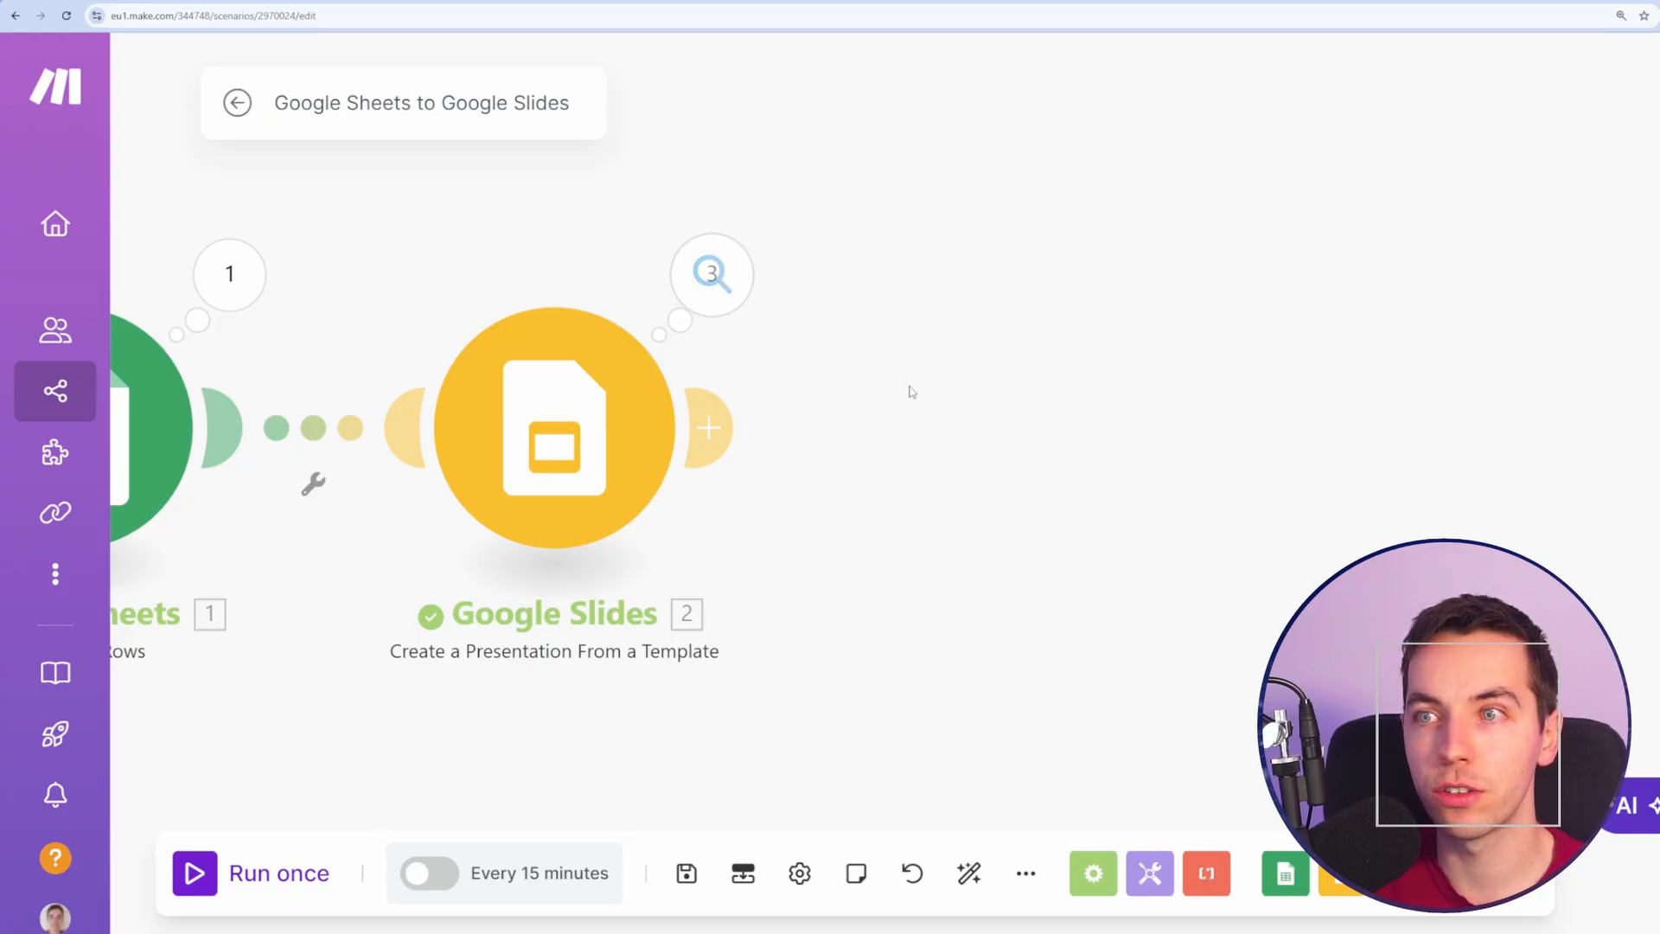
{"action": "left_click", "coordinate": [710, 274]}
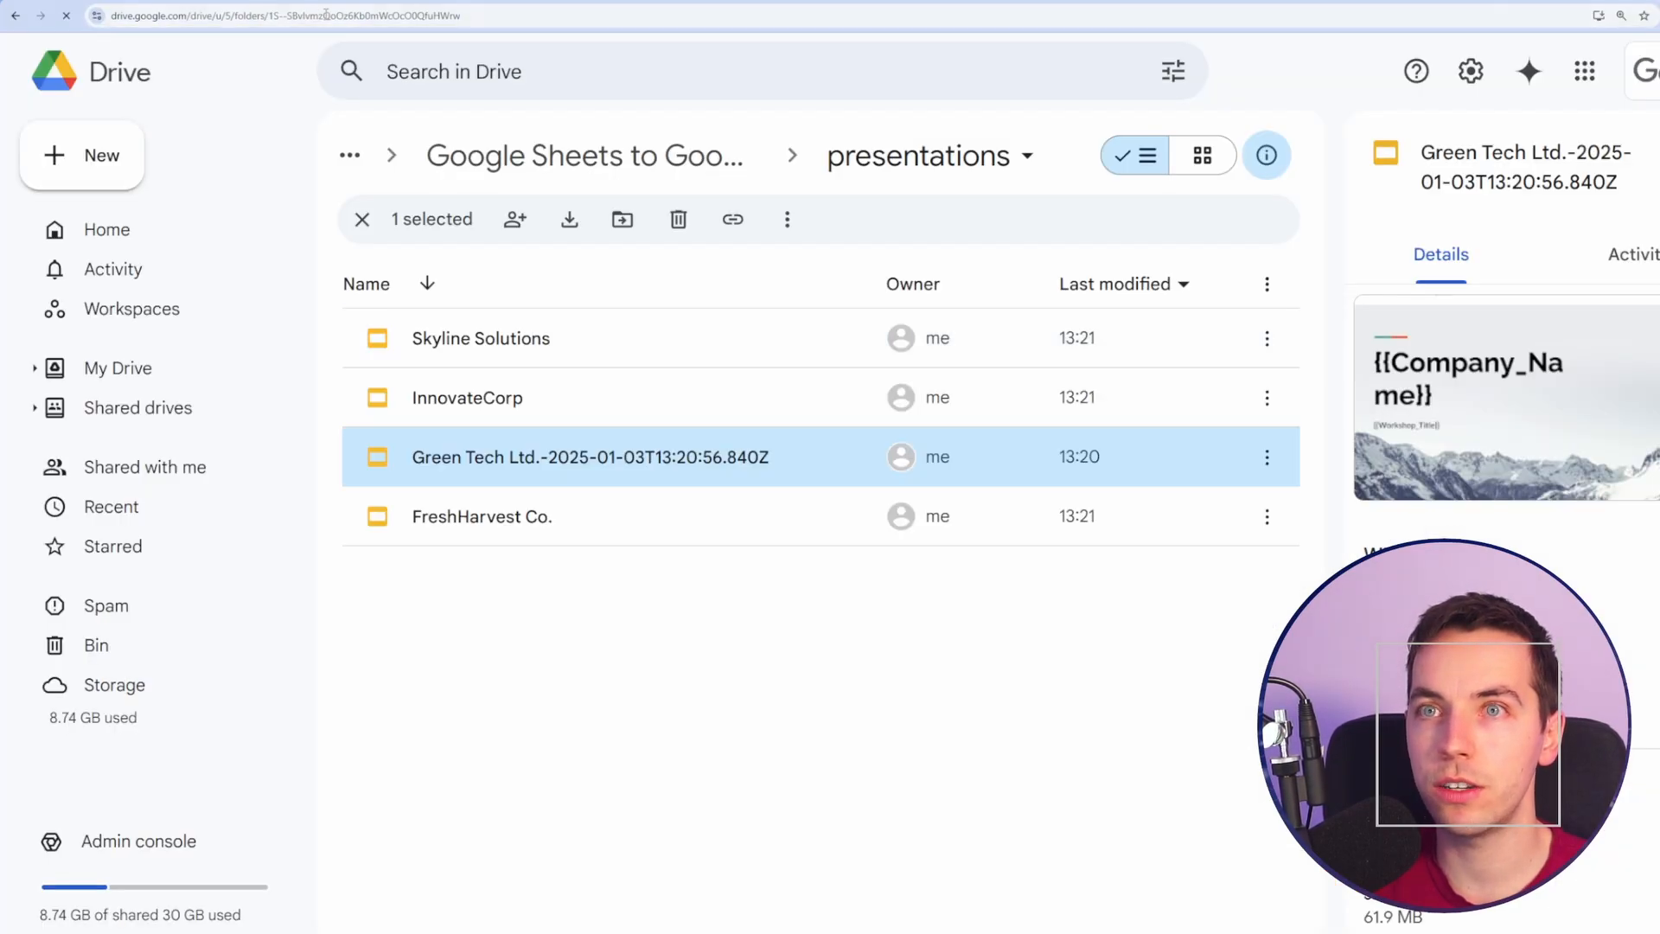
Select and open the Skyline Solutions presentation in the Drive presentations folder.
{"action": "left_click", "coordinate": [481, 338]}
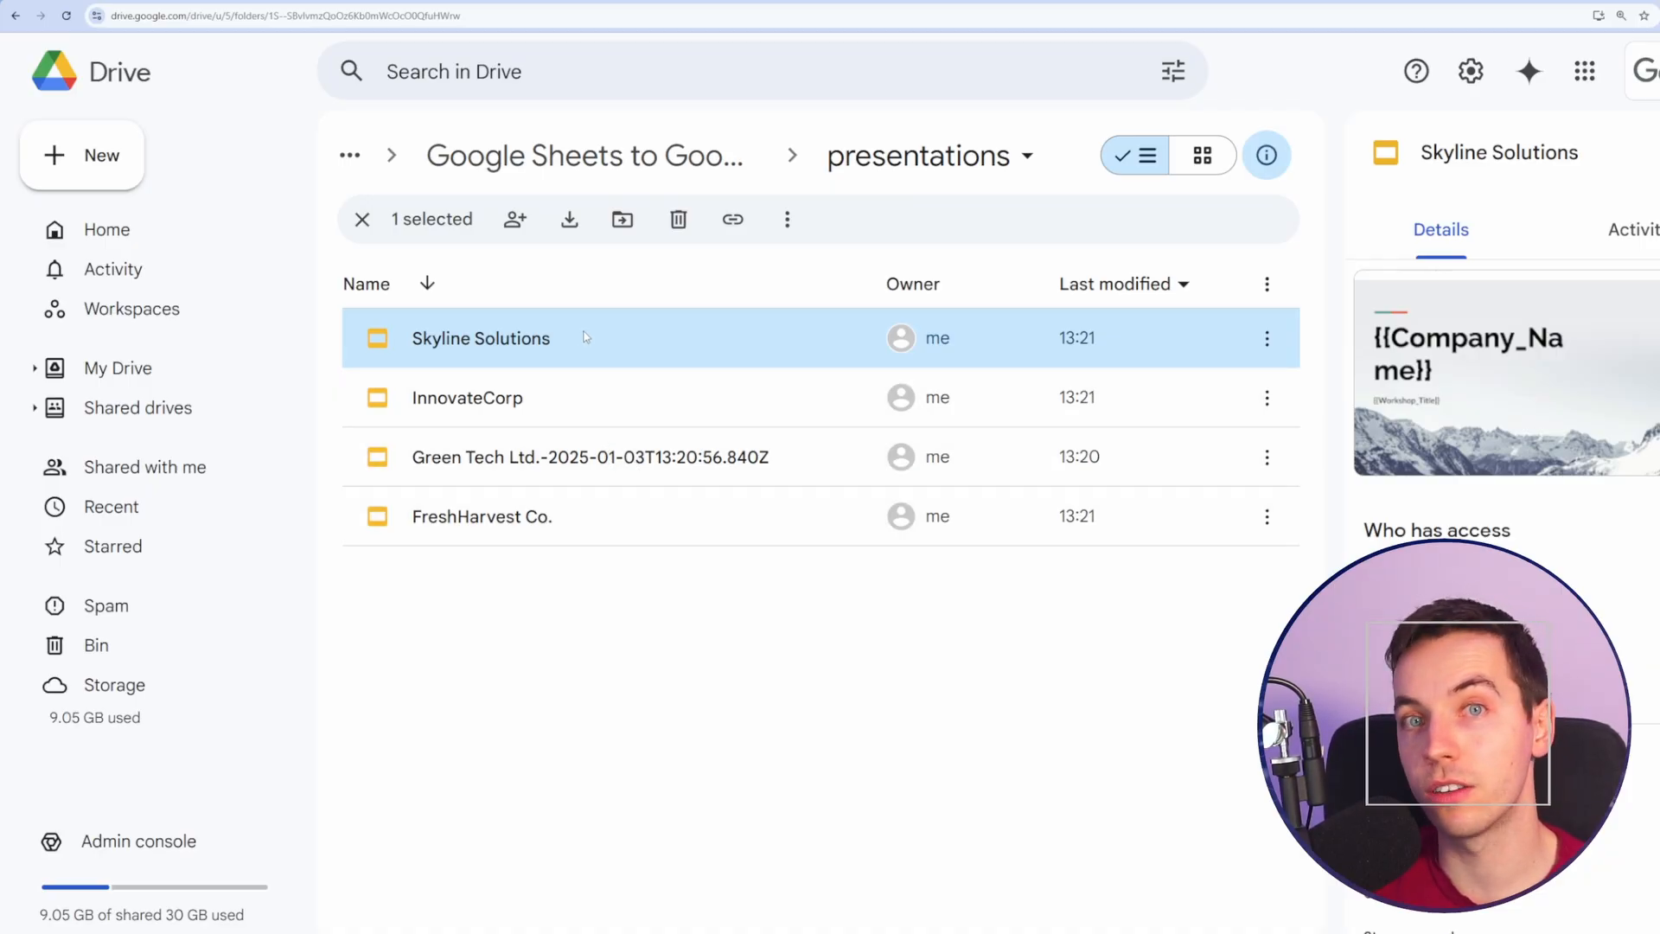
{"action": "double_click", "coordinate": [481, 338]}
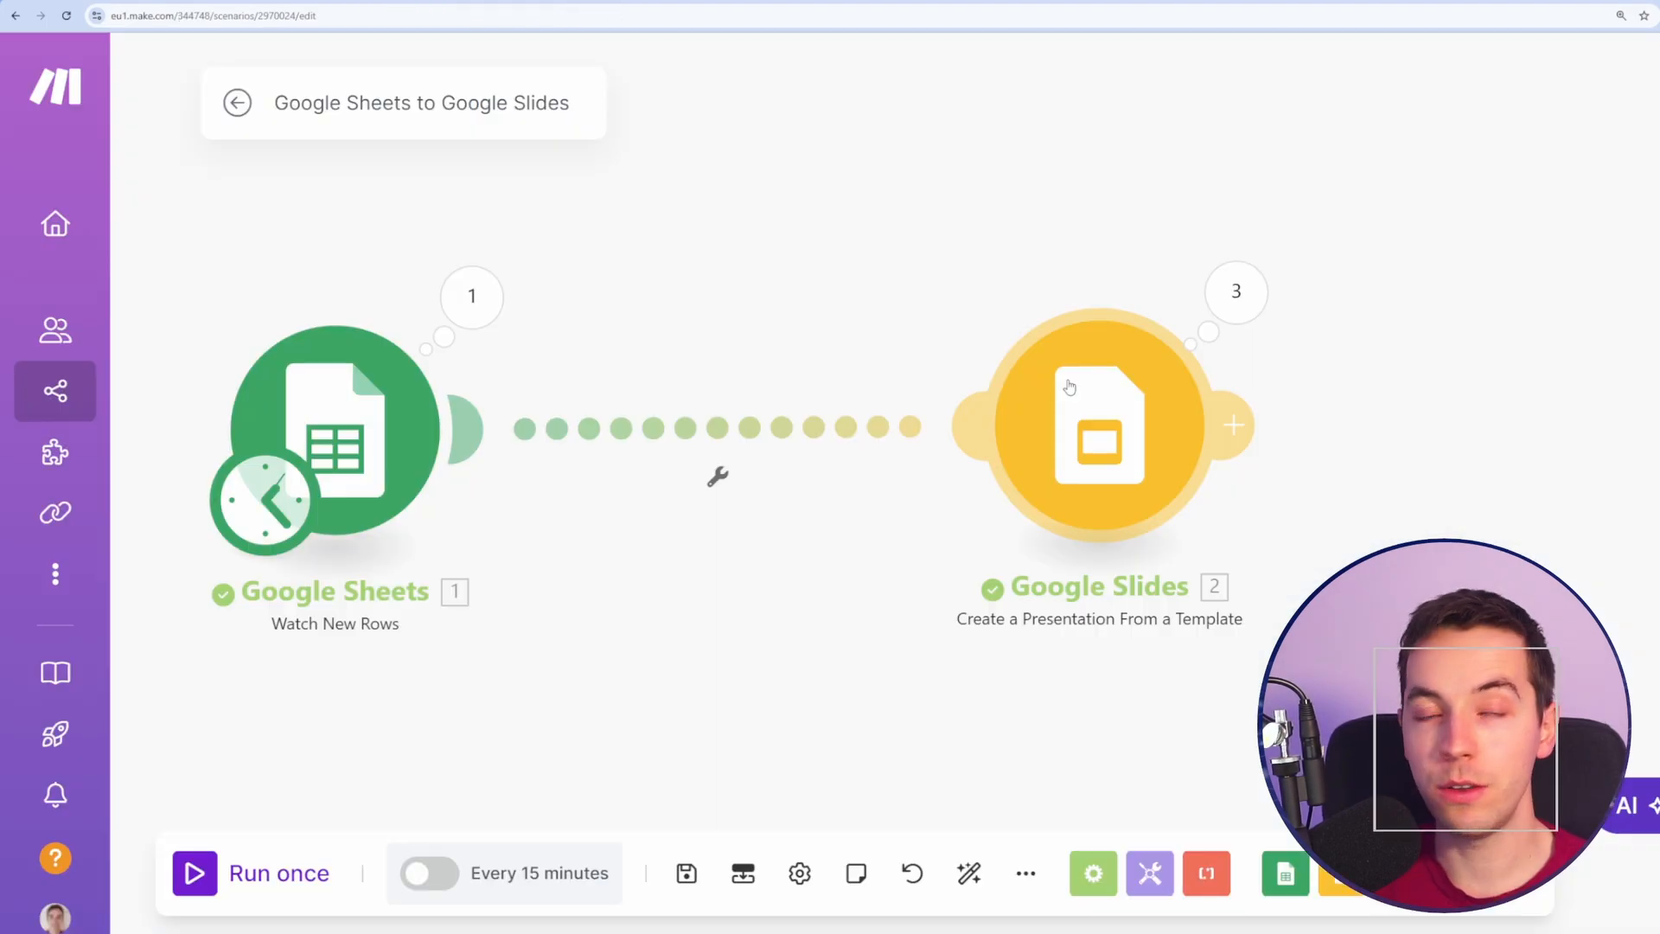
{"action": "mouse_move", "coordinate": [737, 416]}
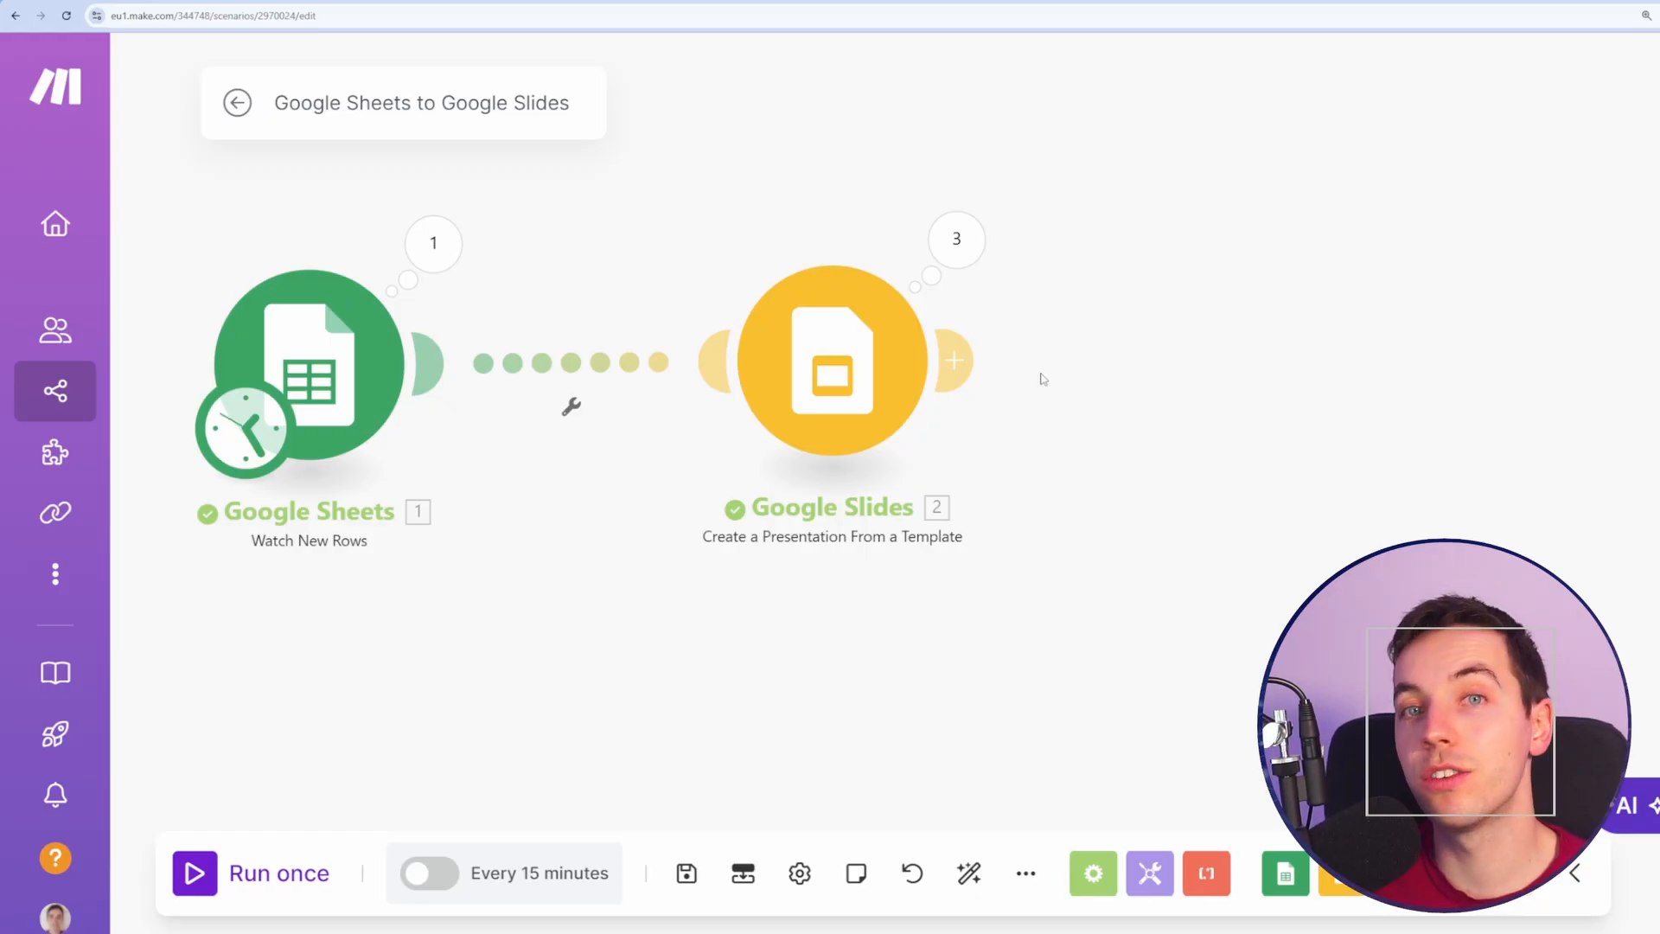
Open the app picker from the + handle after the Google Slides module.
{"action": "left_click", "coordinate": [951, 359]}
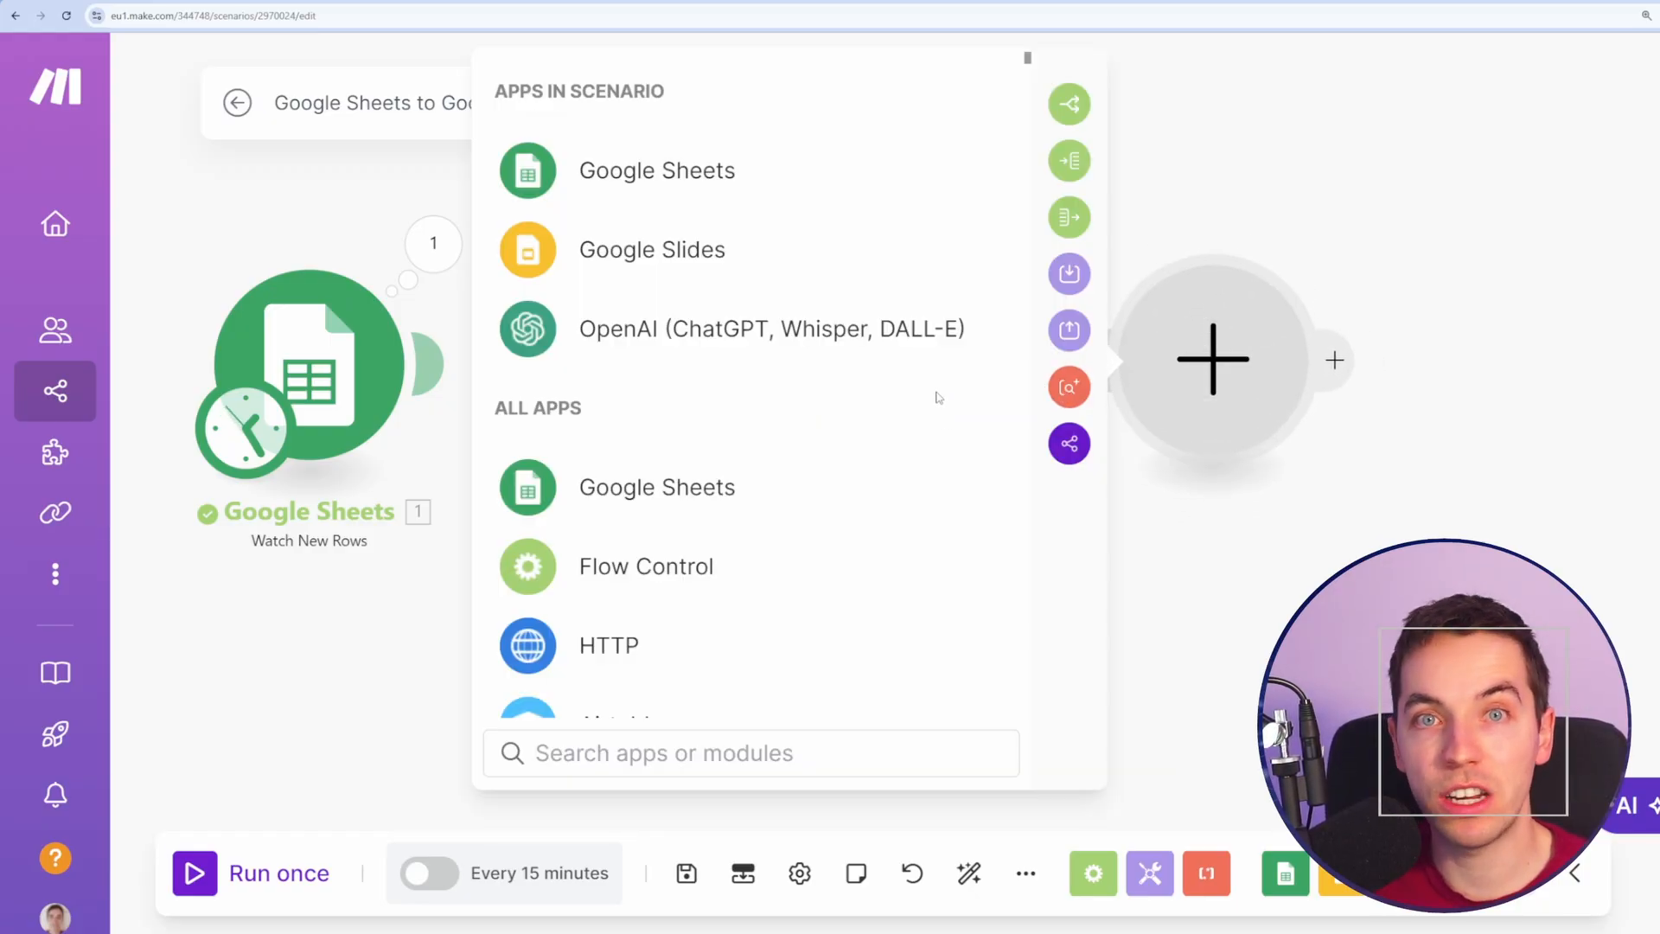
{"action": "left_click", "coordinate": [652, 249]}
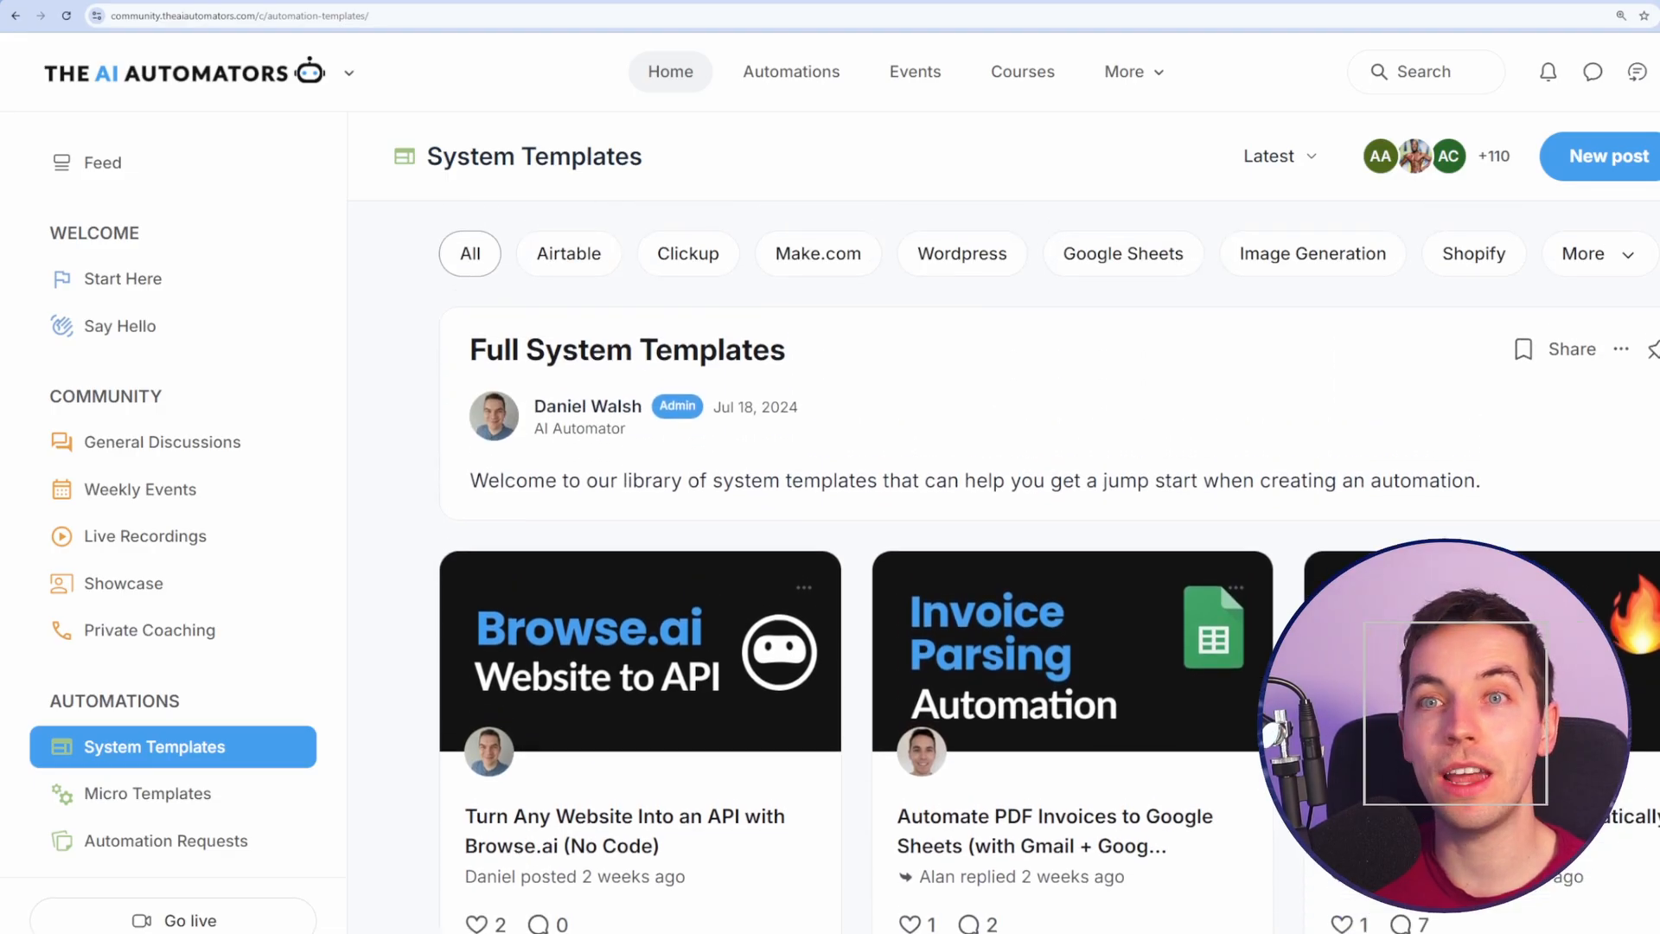
Browse System Templates and Micro Templates, then view the Live Recordings posts.
{"action": "scroll", "scroll_direction": "down", "scroll_amount": 3}
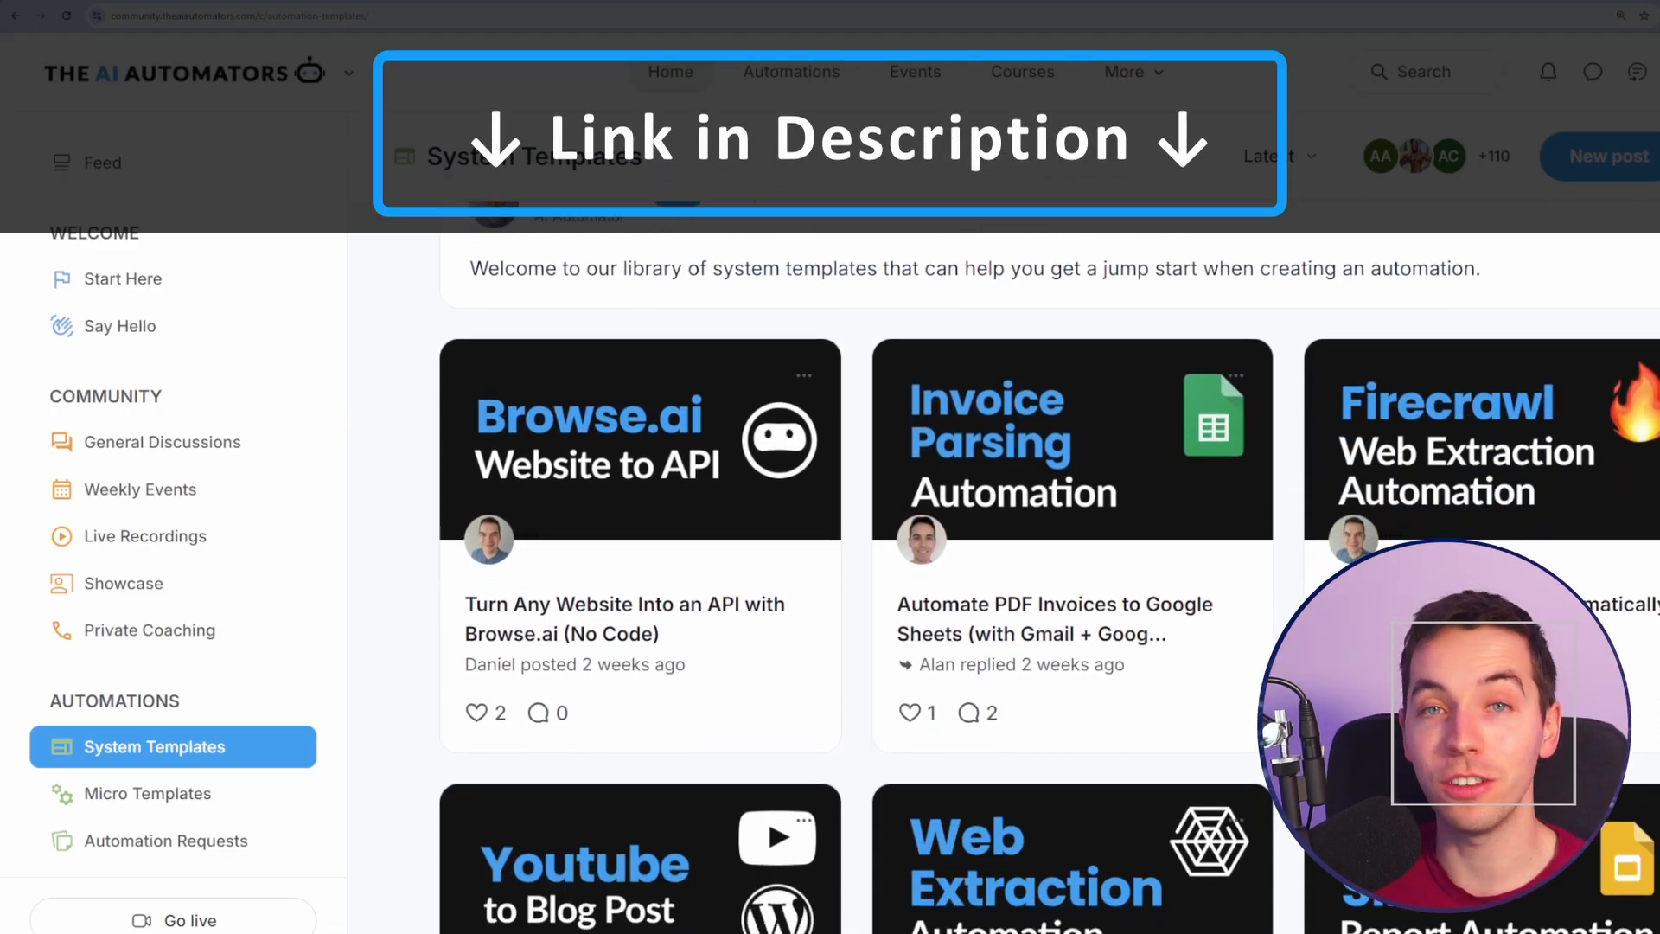
{"action": "scroll", "scroll_direction": "down", "scroll_amount": 3}
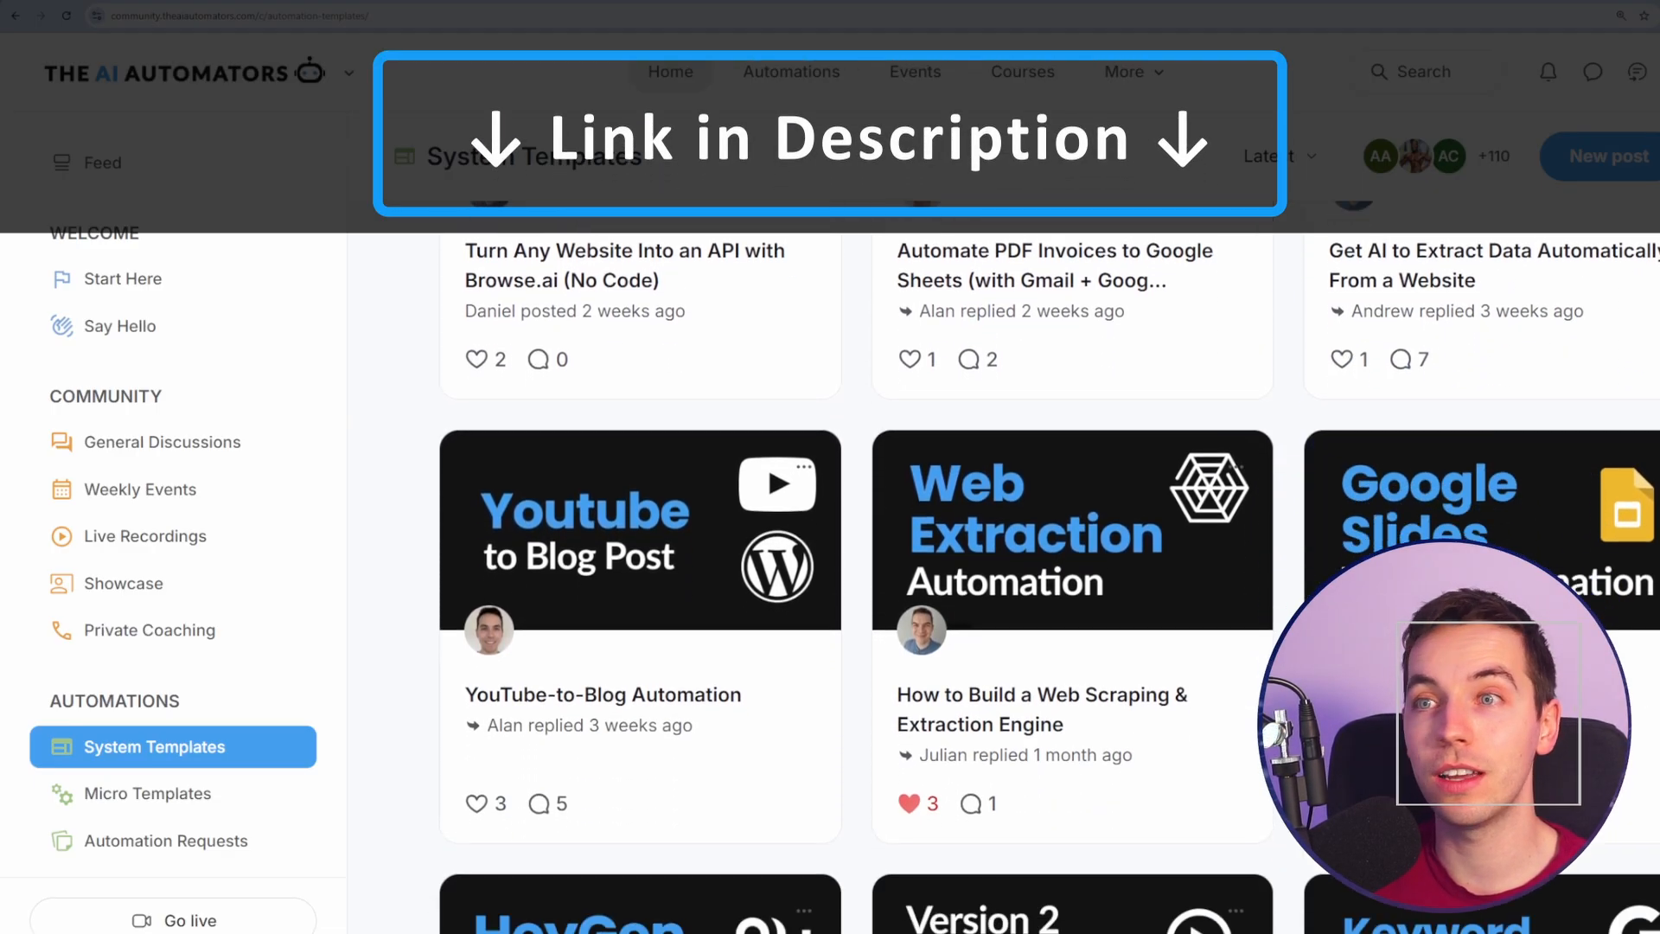
{"action": "scroll", "scroll_direction": "down", "scroll_amount": 3}
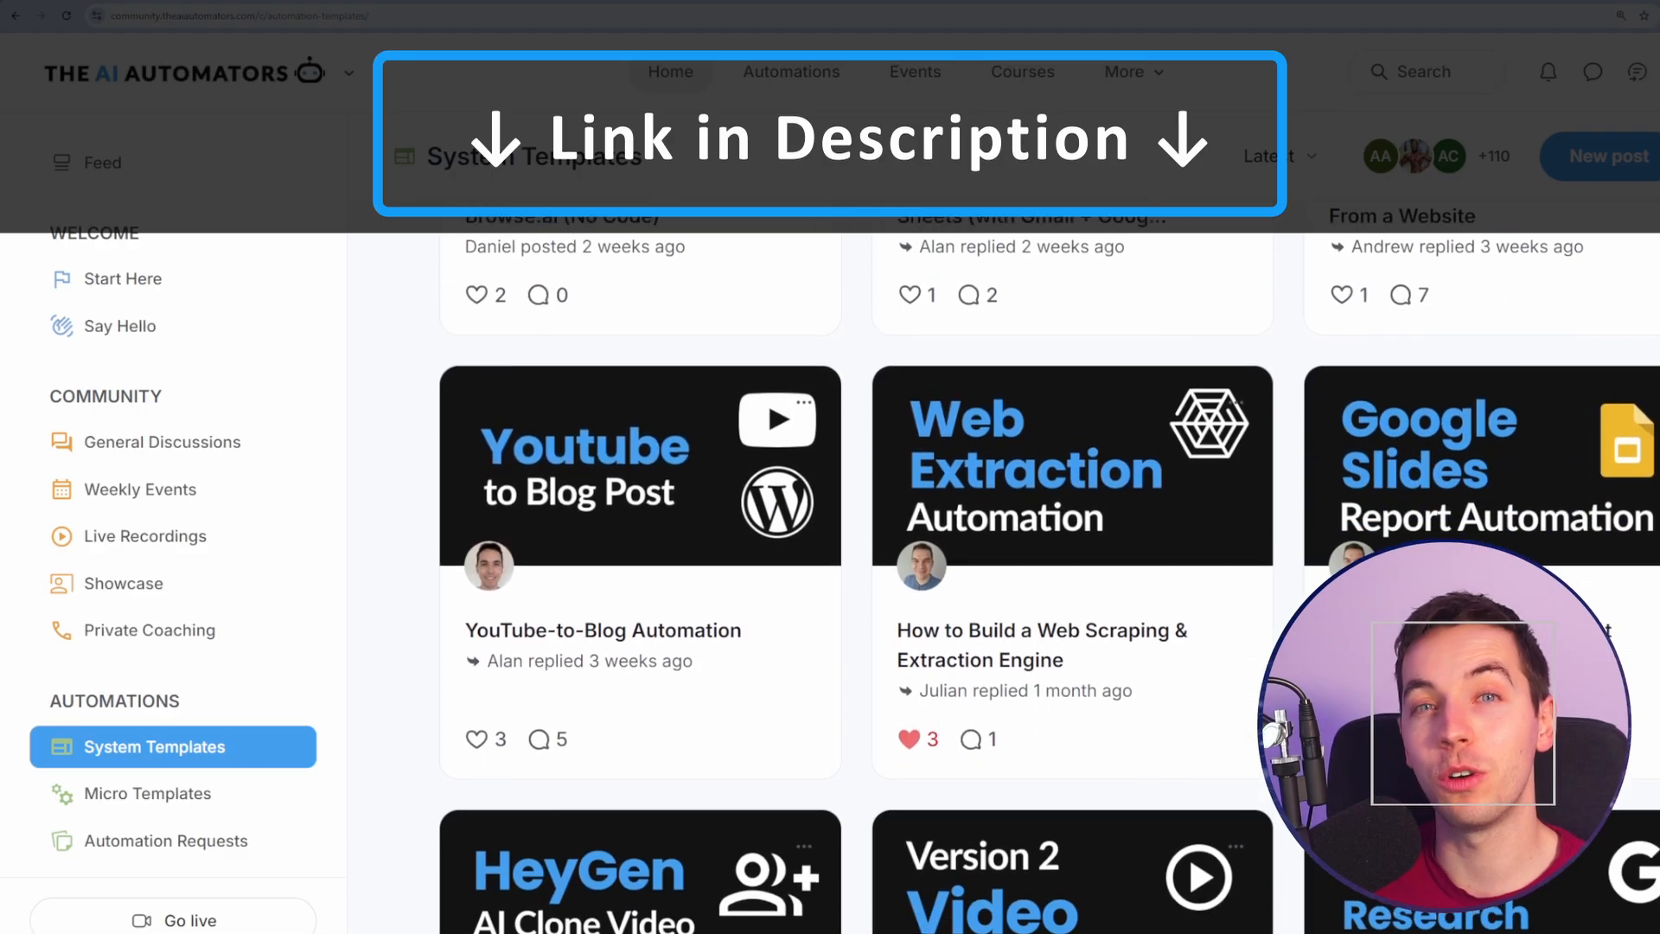
{"action": "left_click", "coordinate": [150, 793]}
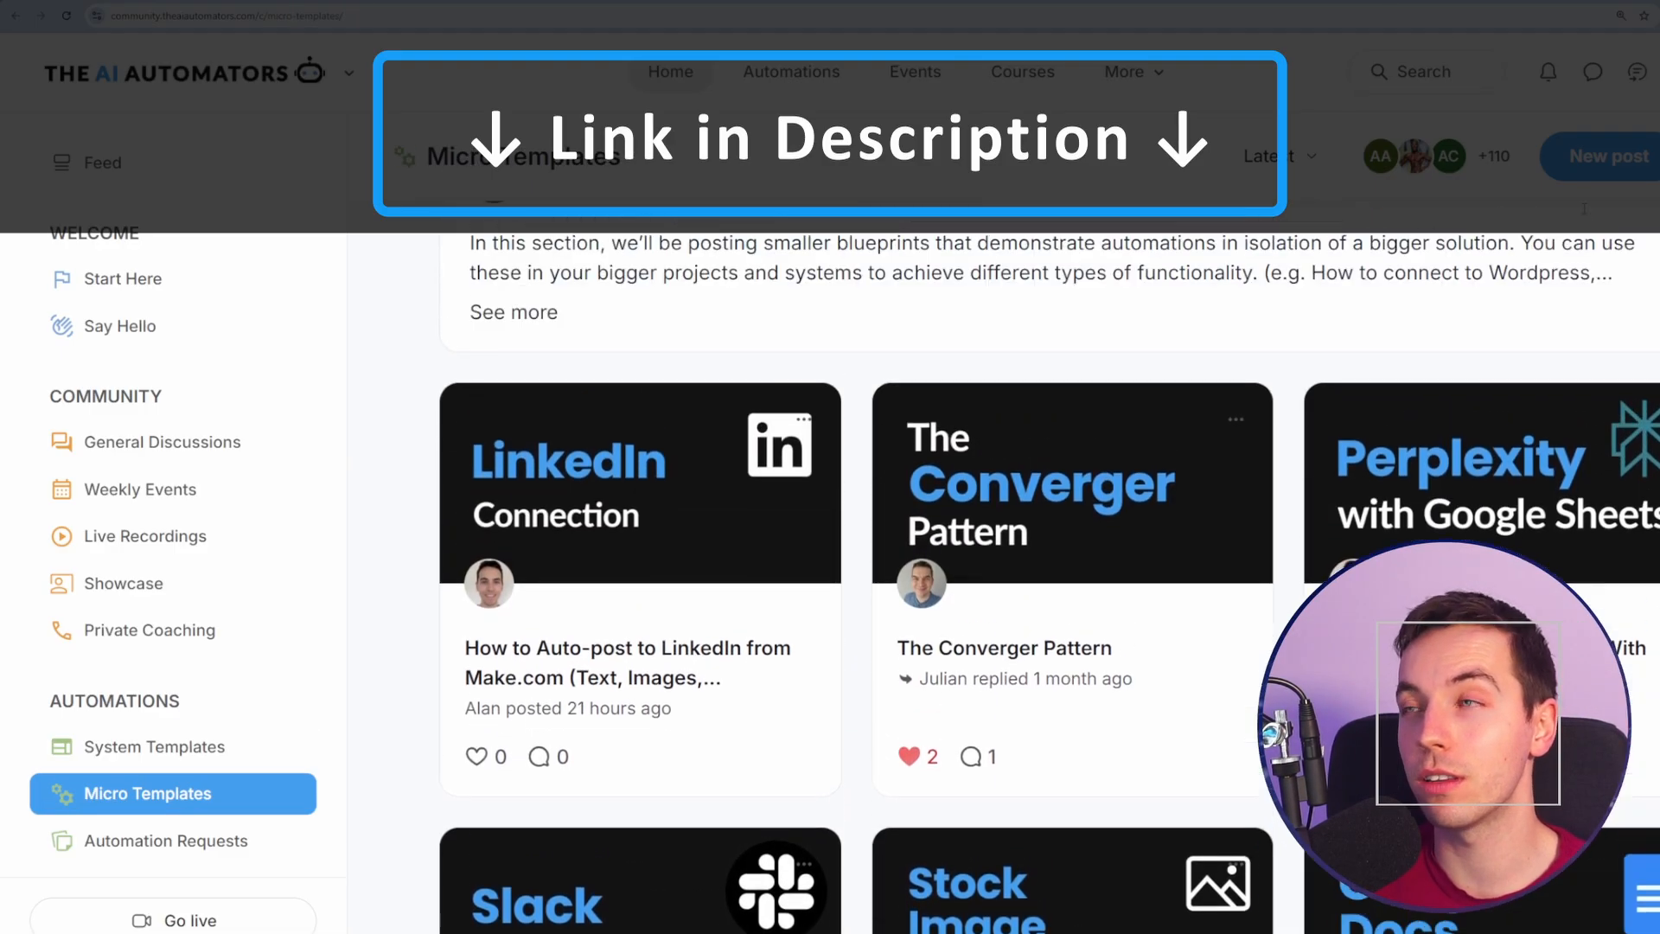
{"action": "left_click", "coordinate": [1022, 72]}
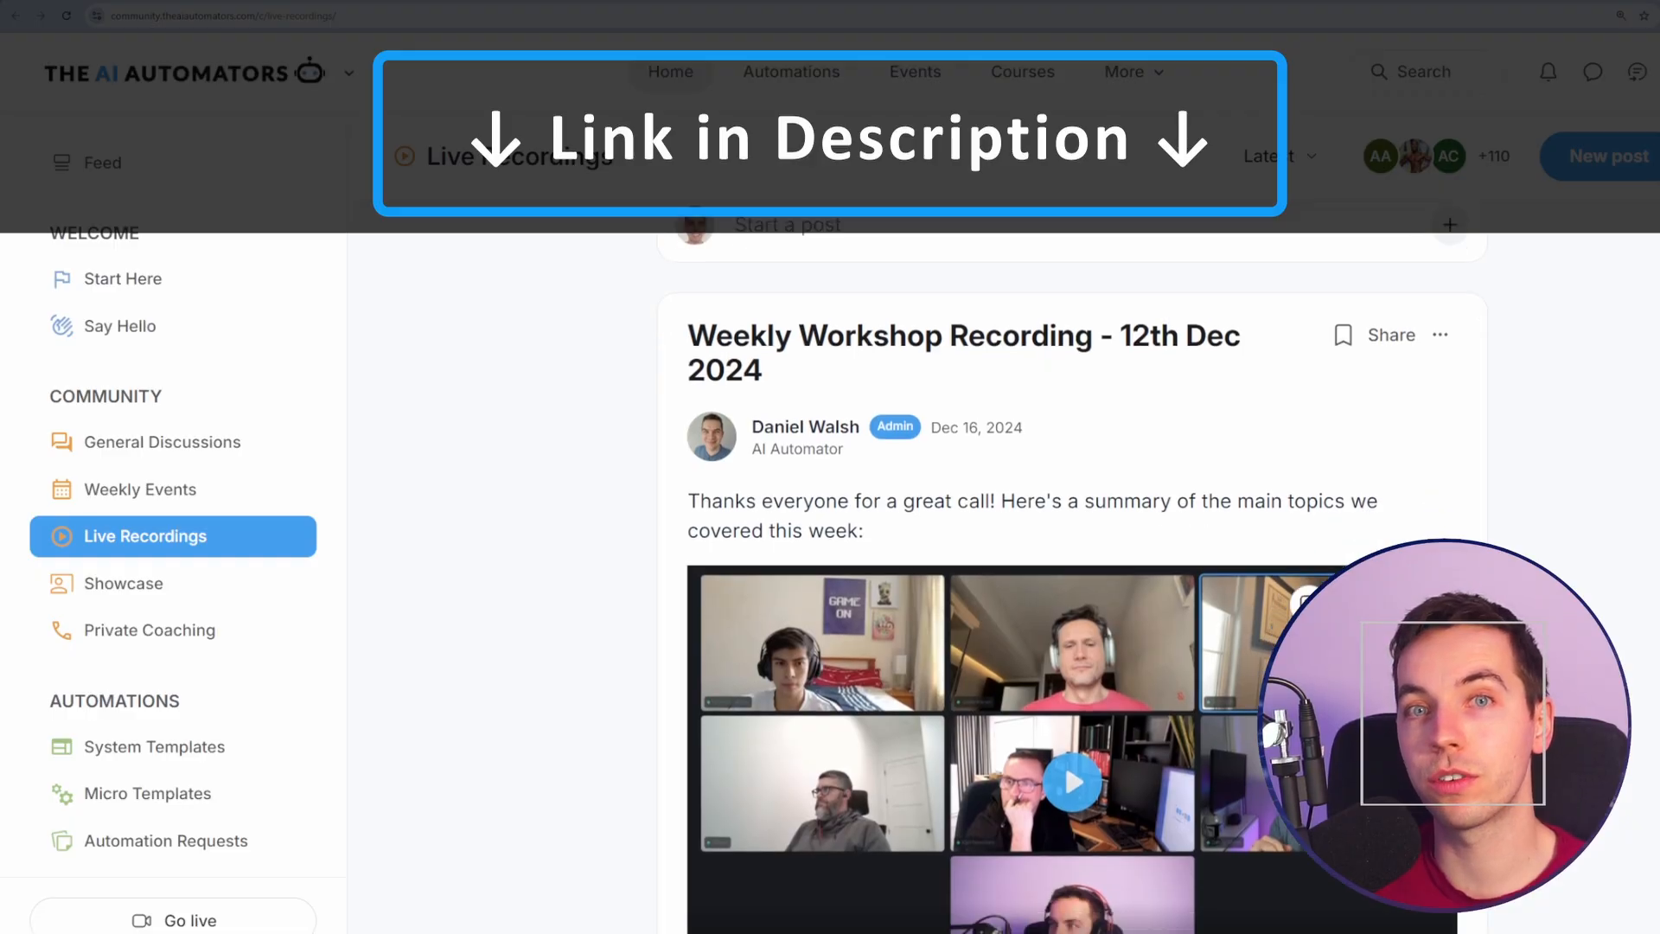
{"action": "scroll", "scroll_direction": "down", "scroll_amount": 3}
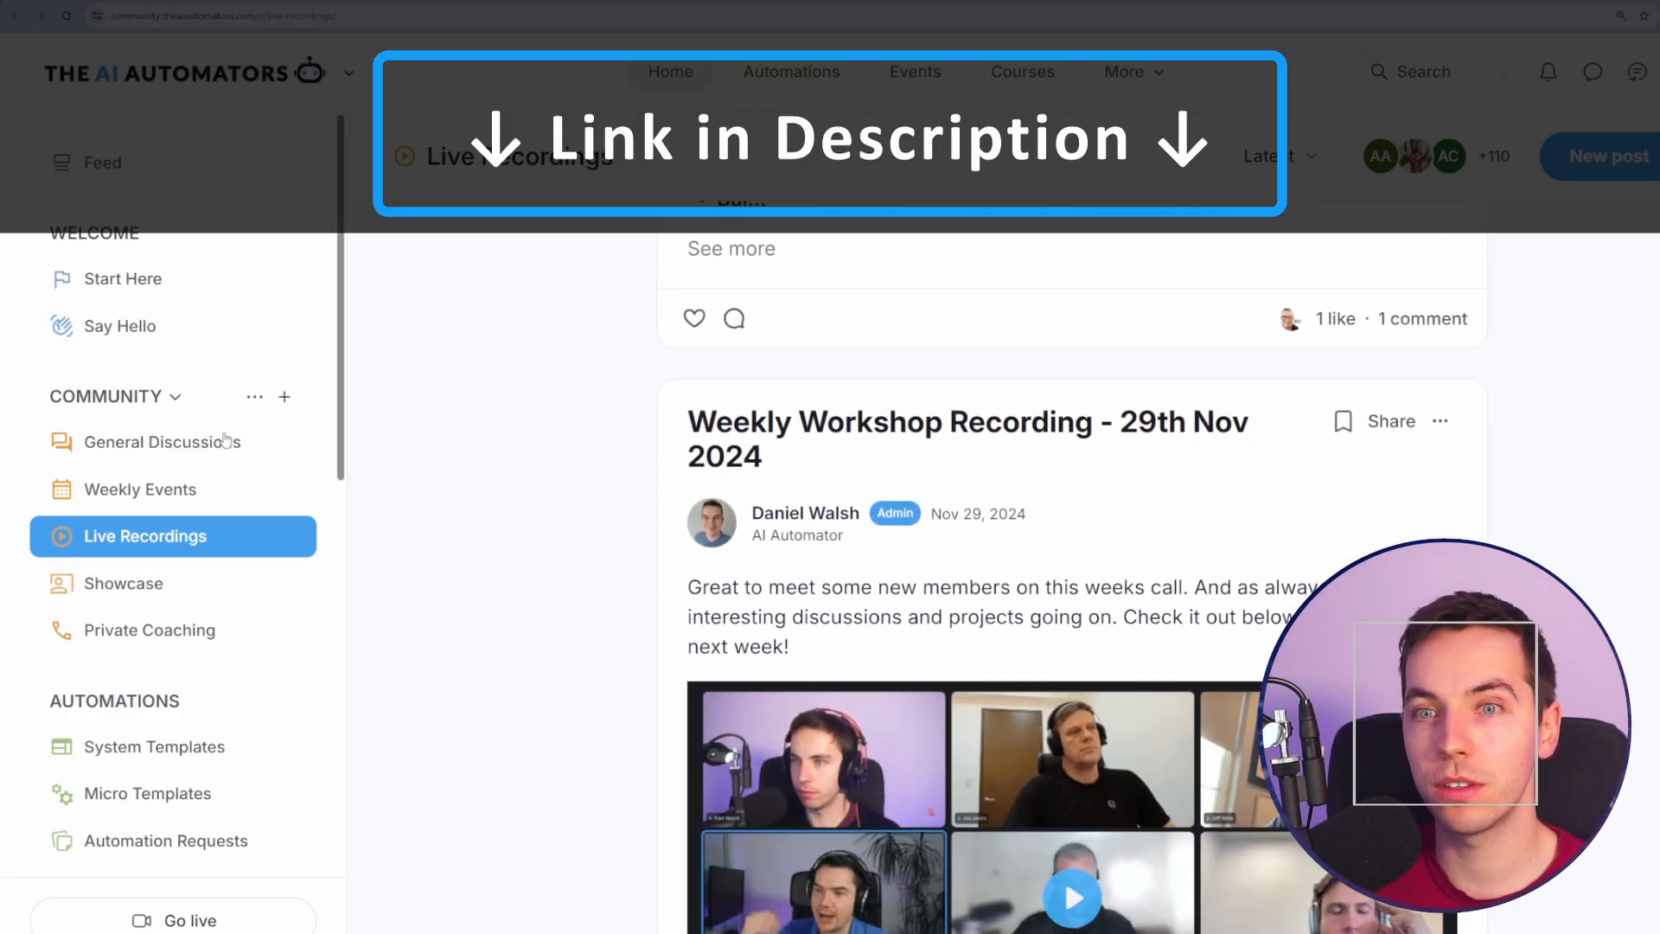